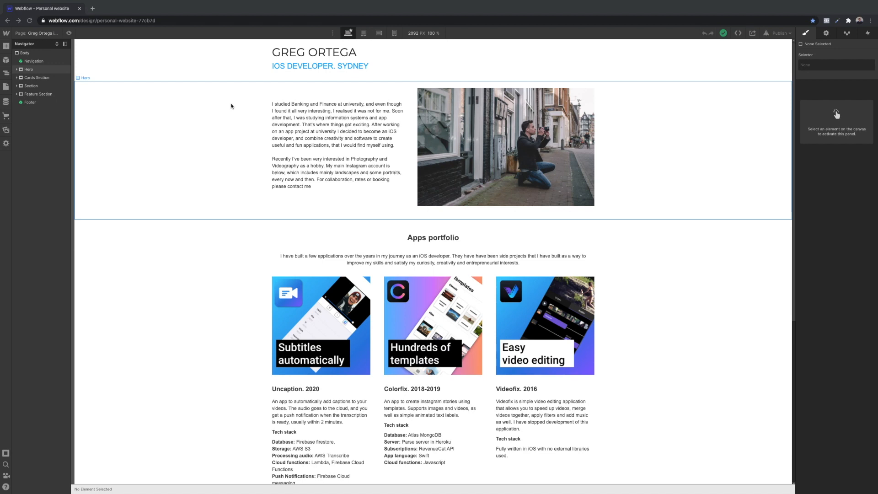
{"action": "mouse_move", "coordinate": [42, 35]}
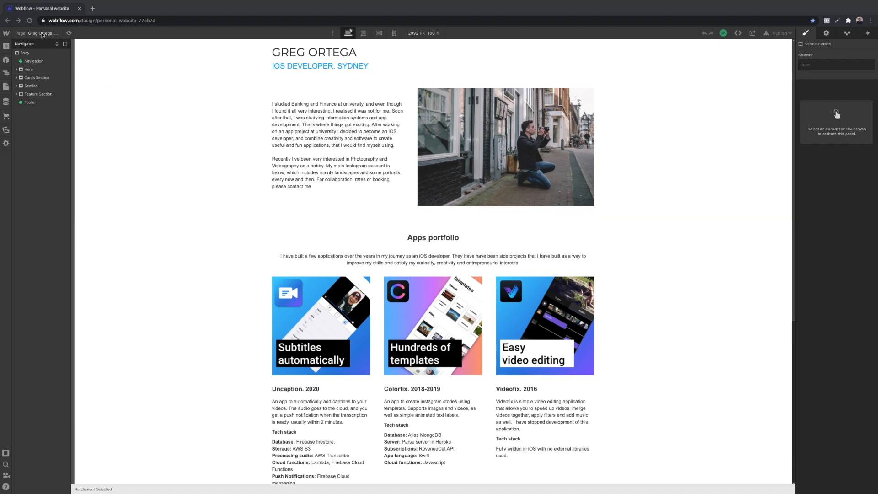
{"action": "mouse_move", "coordinate": [626, 106]}
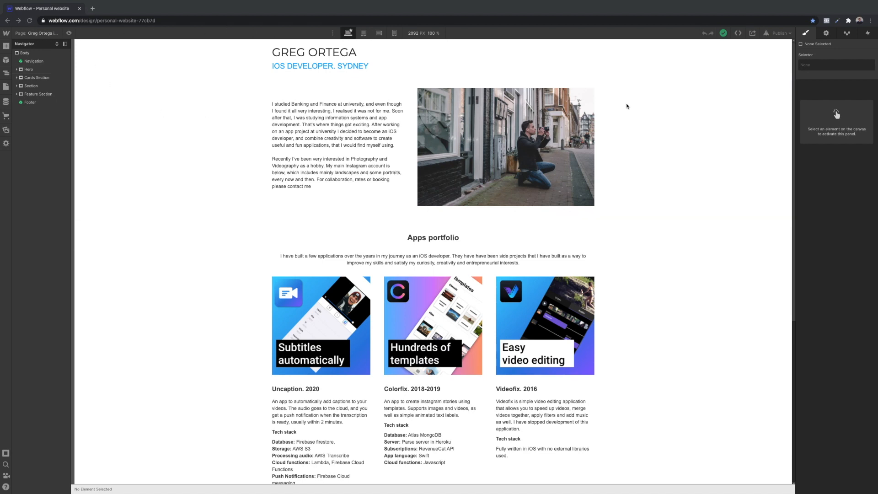
Step: Start the Webflow code export for the personal website from the top bar
{"action": "scroll", "scroll_direction": "down", "scroll_amount": 3}
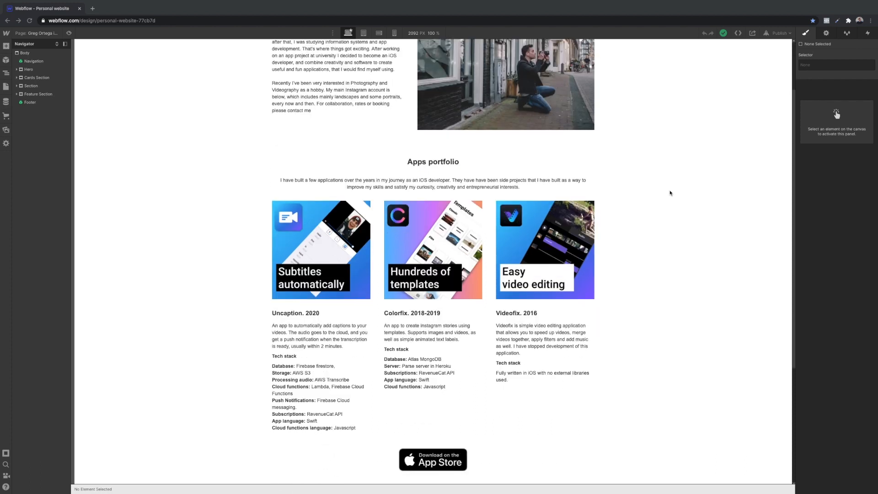
{"action": "scroll", "scroll_direction": "down", "scroll_amount": 3}
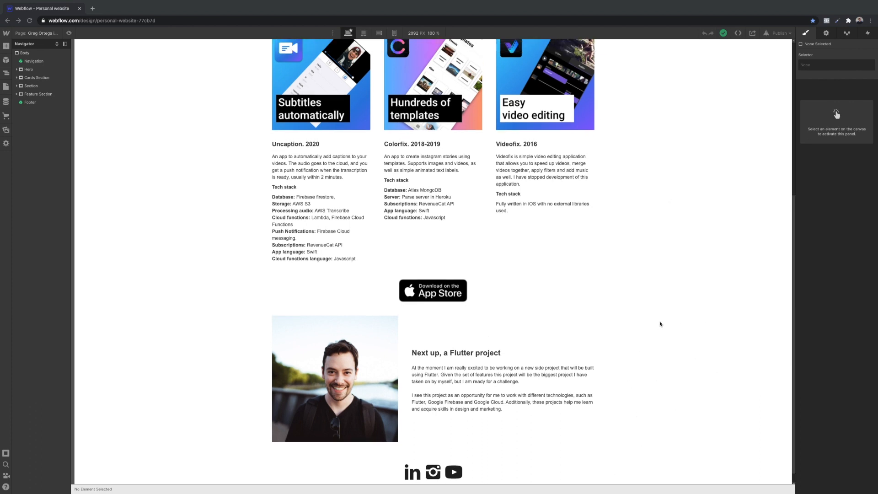
{"action": "scroll", "scroll_direction": "up", "scroll_amount": 3}
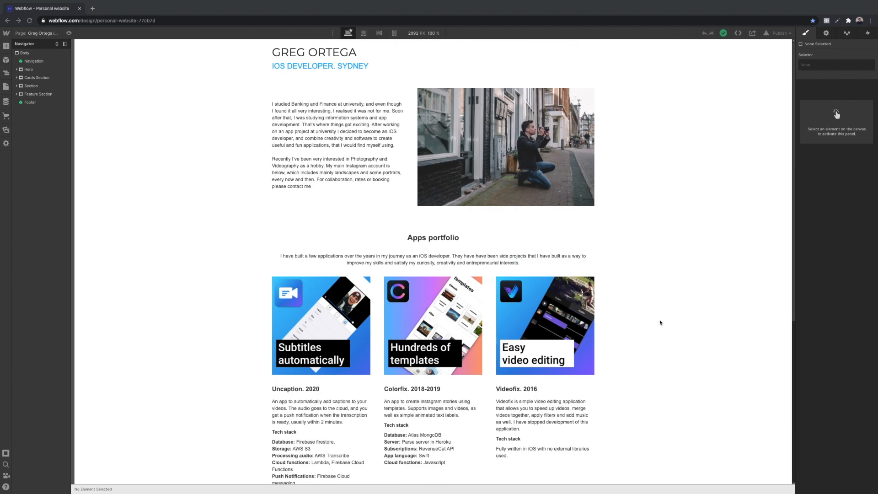
{"action": "mouse_move", "coordinate": [736, 62]}
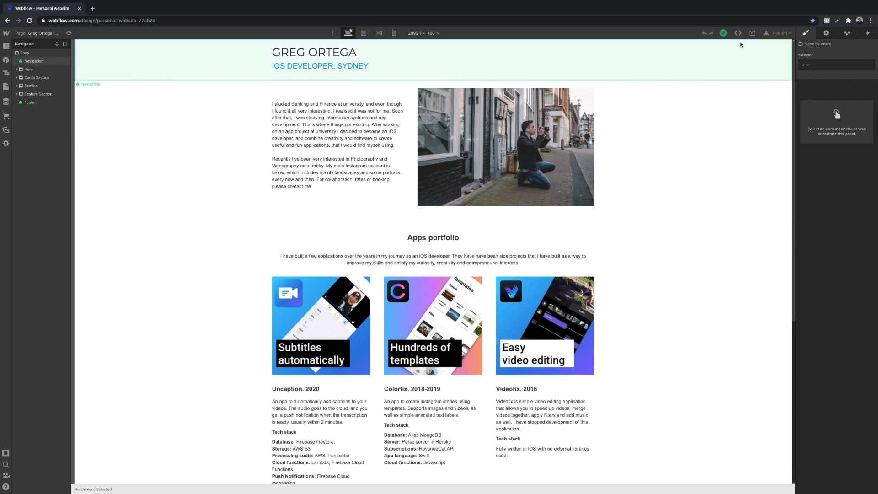
{"action": "left_click", "coordinate": [739, 32]}
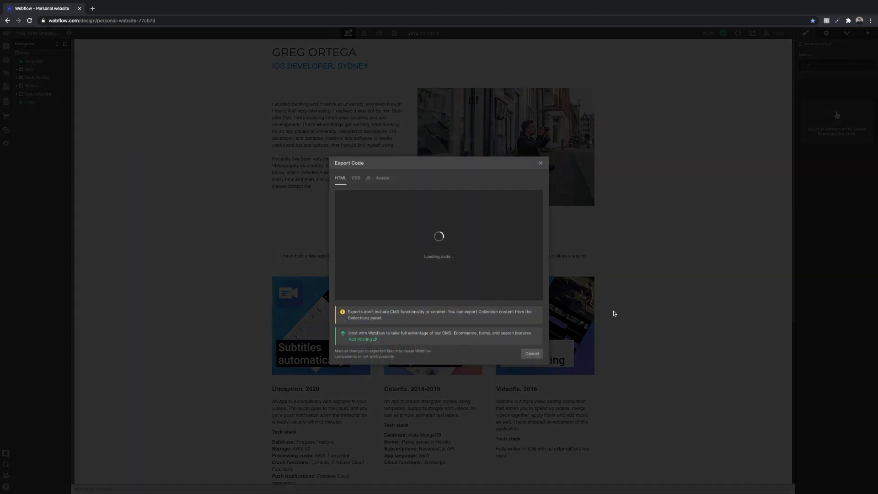
{"action": "mouse_move", "coordinate": [582, 341]}
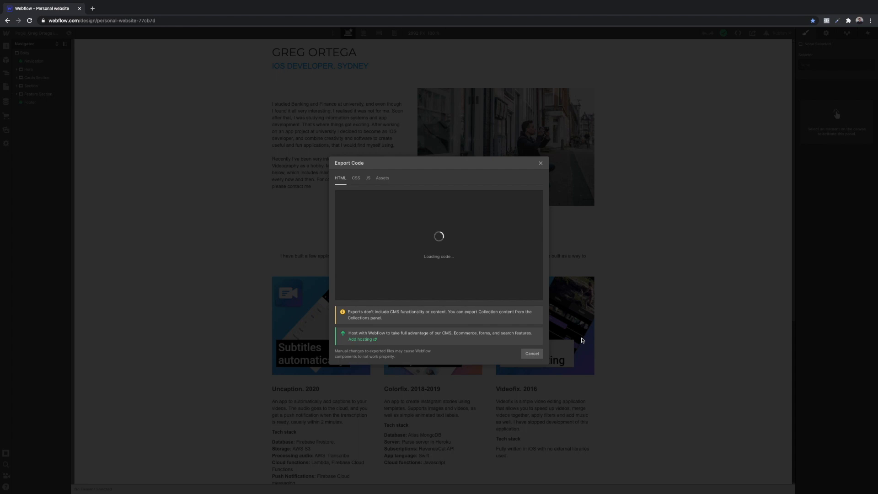
{"action": "mouse_move", "coordinate": [536, 342]}
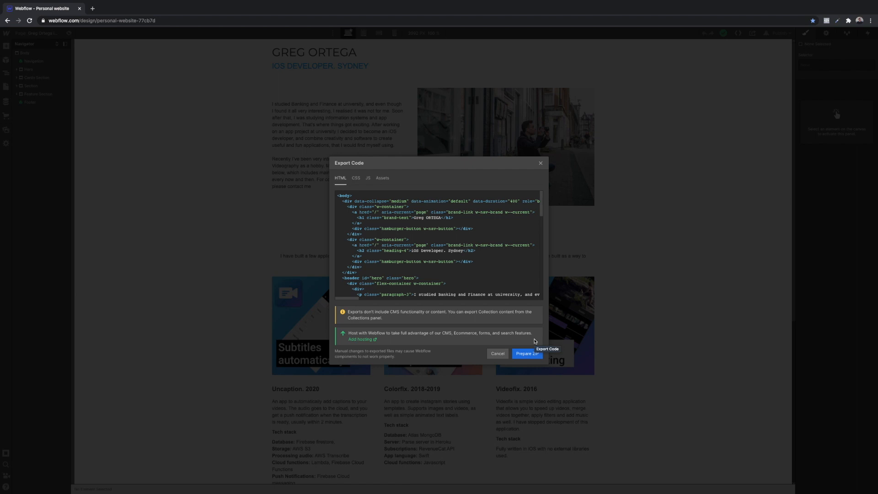
{"action": "mouse_move", "coordinate": [532, 330]}
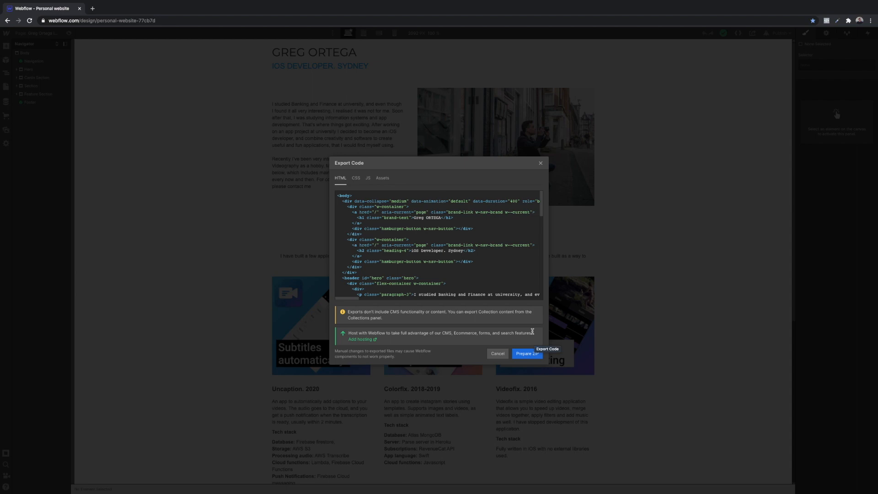
{"action": "mouse_move", "coordinate": [504, 327]}
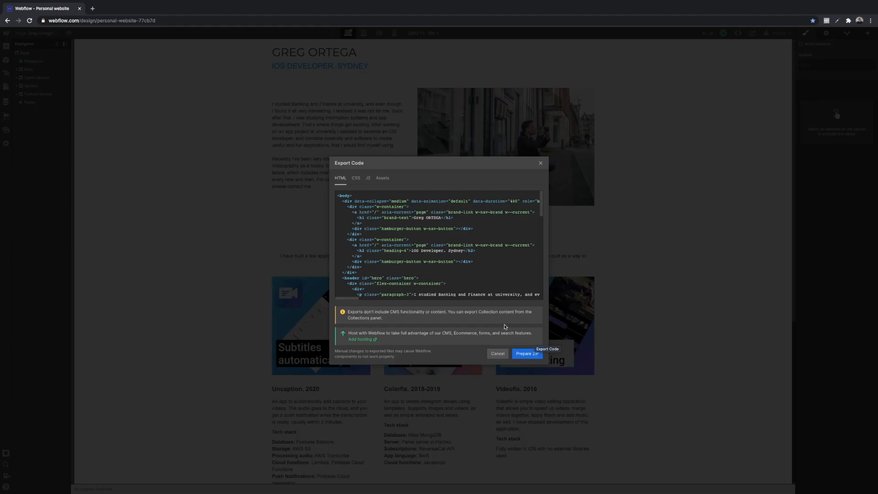
{"action": "mouse_move", "coordinate": [527, 353]}
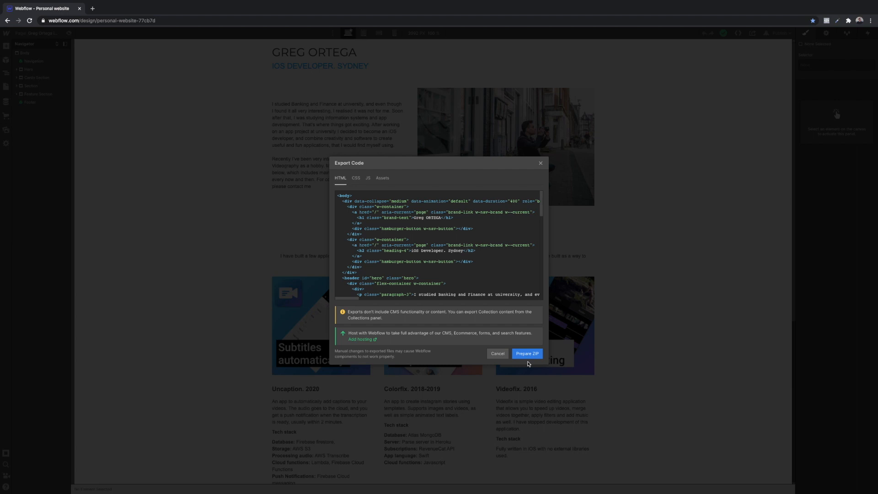
Step: Prepare the exported code as a ZIP and download the personal-website archive
{"action": "left_click", "coordinate": [527, 353]}
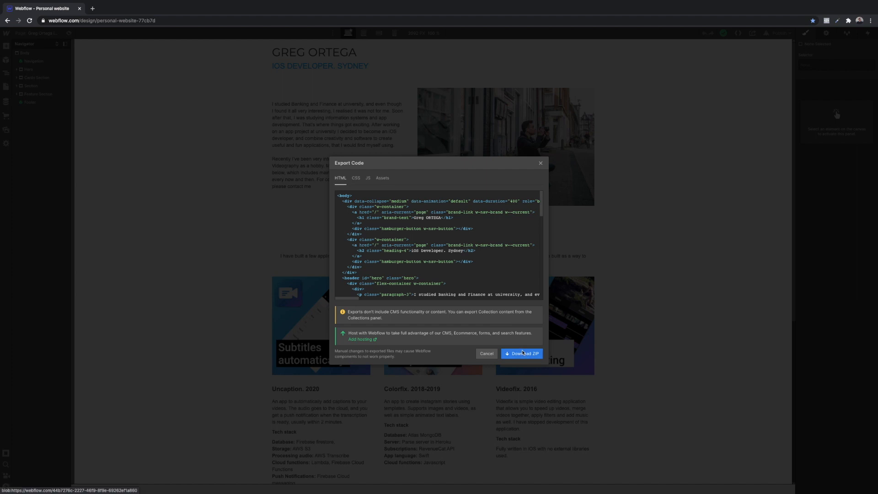
{"action": "left_click", "coordinate": [522, 353]}
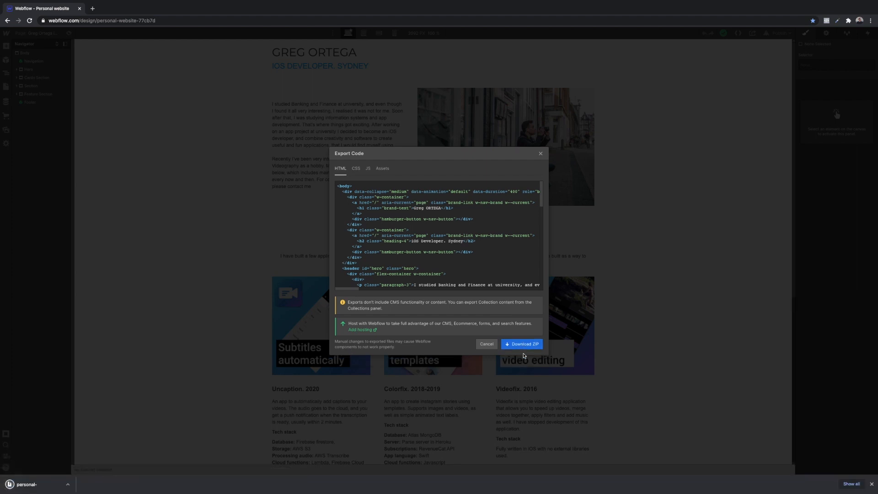
{"action": "left_click", "coordinate": [520, 344]}
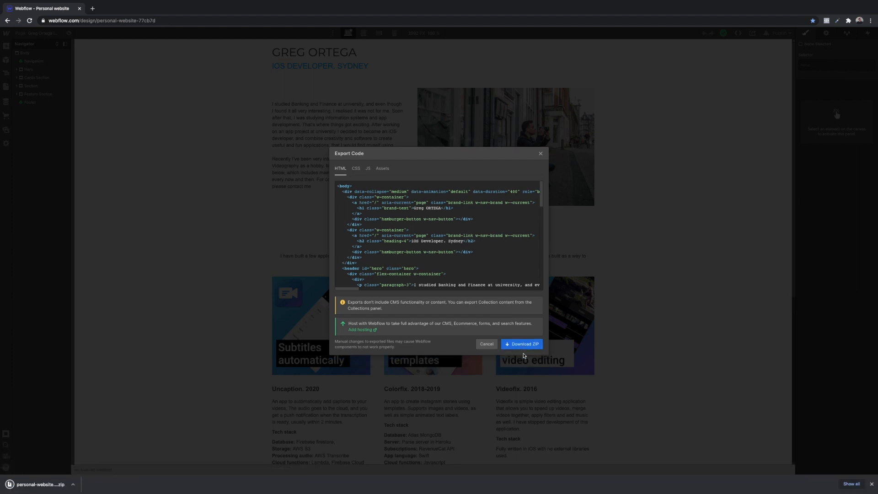
{"action": "mouse_move", "coordinate": [523, 353]}
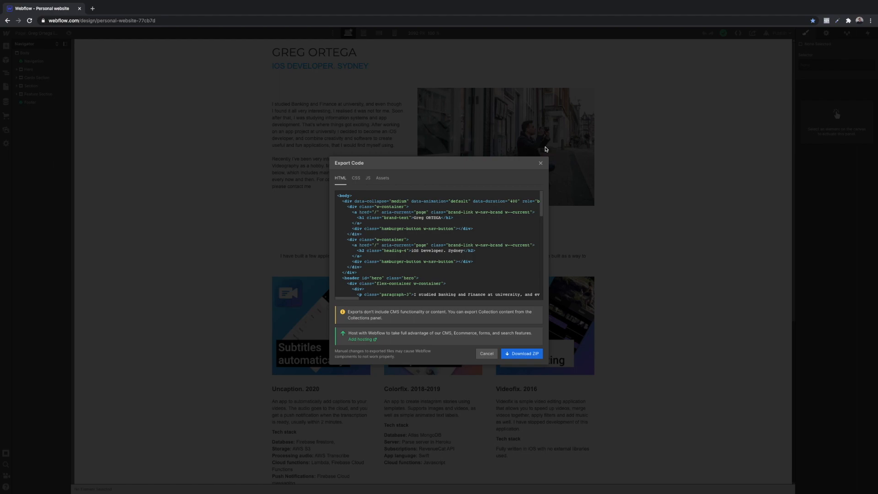
Step: In a new tab at console.firebase.google.com, add a project named website-demo and continue
{"action": "left_click", "coordinate": [174, 8]}
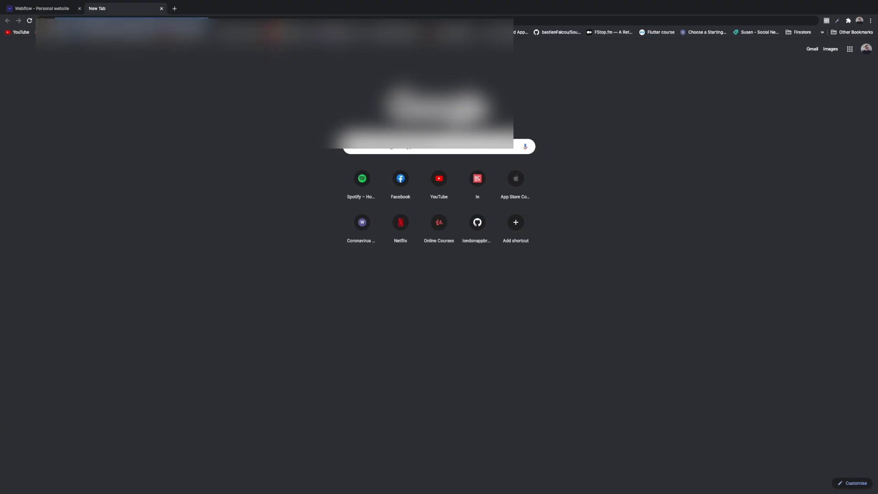
{"action": "type", "text": "console.firebase.google.com/u/1/"}
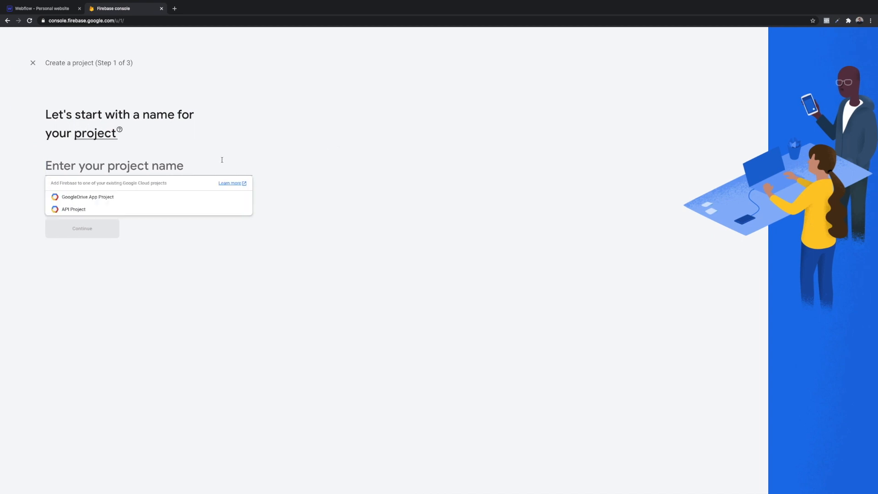
{"action": "type", "text": "website-"}
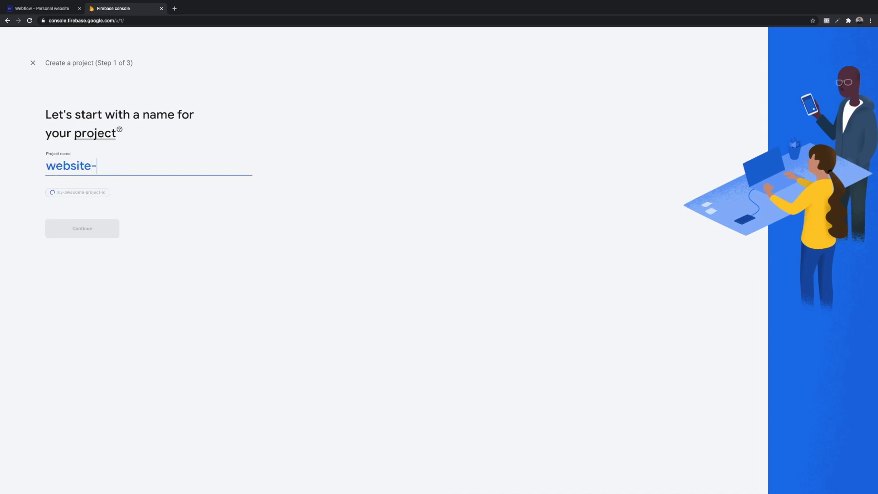
{"action": "type", "text": "demo"}
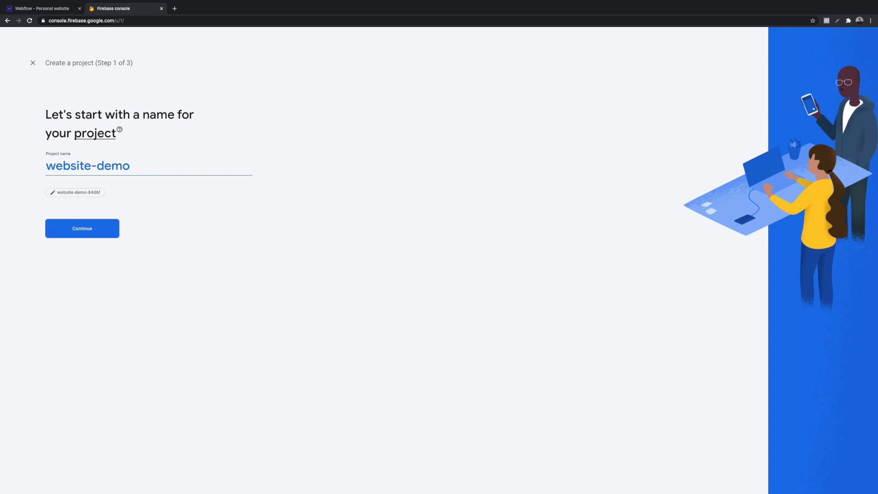
{"action": "left_click", "coordinate": [81, 228]}
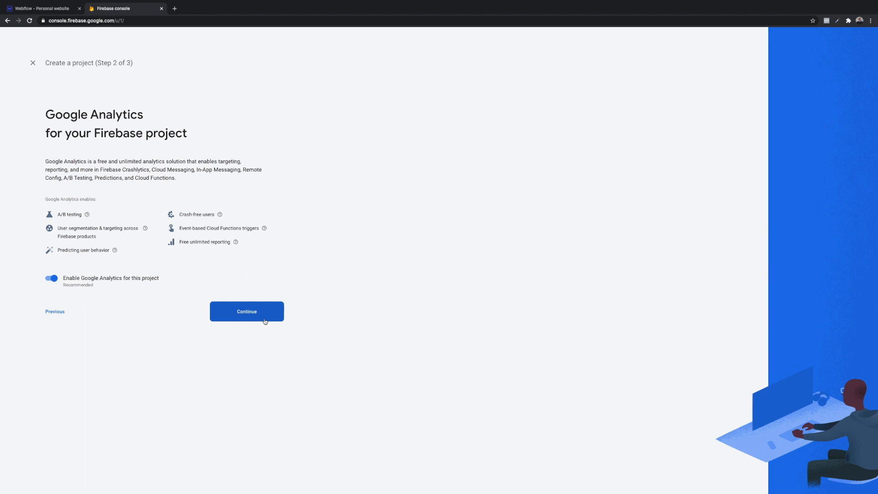
Step: Keep Google Analytics enabled with the Default Account for Firebase and create the project
{"action": "left_click", "coordinate": [246, 311]}
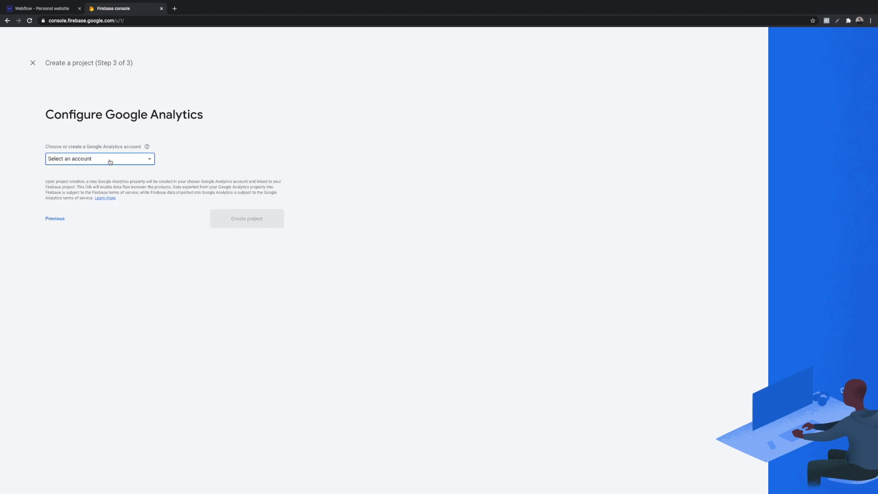
{"action": "left_click", "coordinate": [99, 158]}
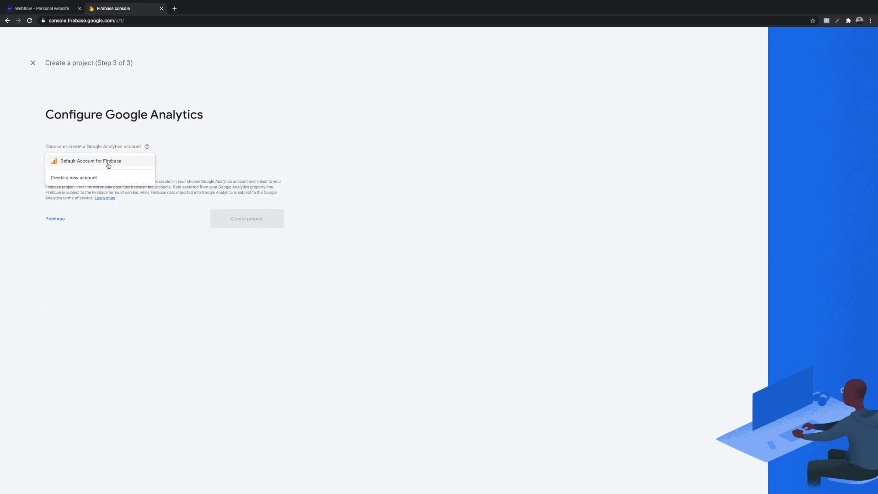
{"action": "left_click", "coordinate": [91, 161]}
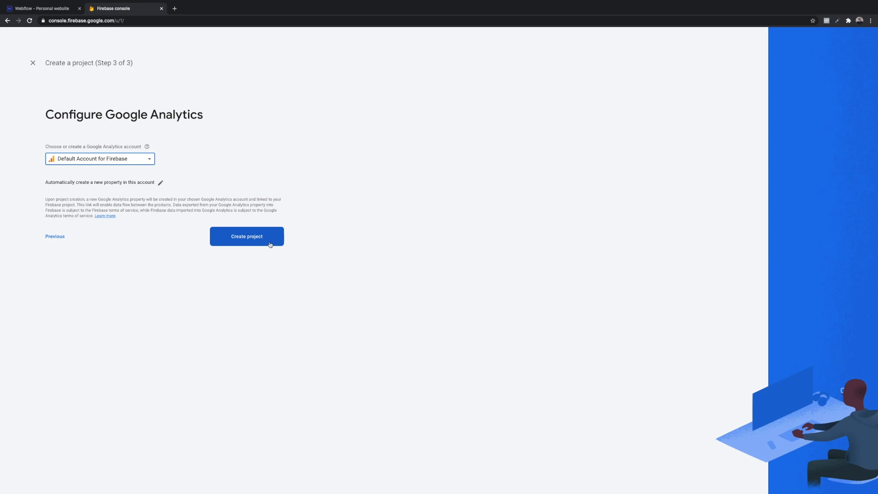
{"action": "left_click", "coordinate": [246, 236]}
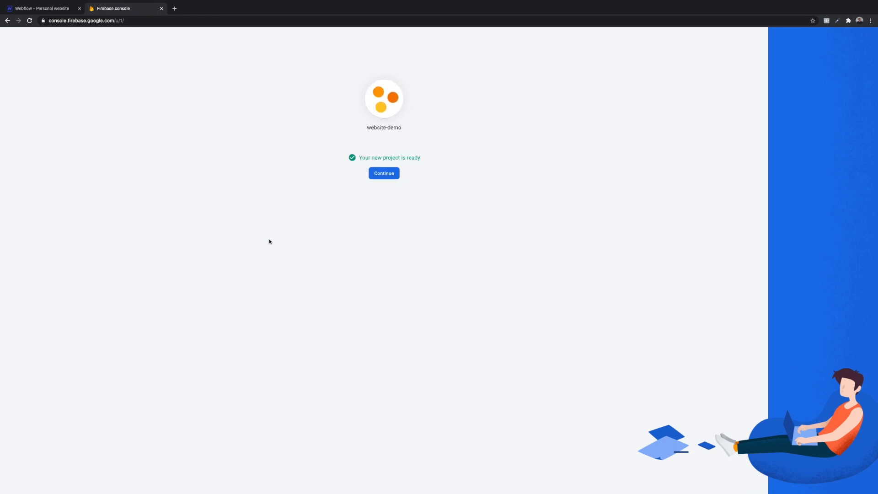
Step: Enter the website-demo project overview and start setting up Hosting
{"action": "left_click", "coordinate": [383, 173]}
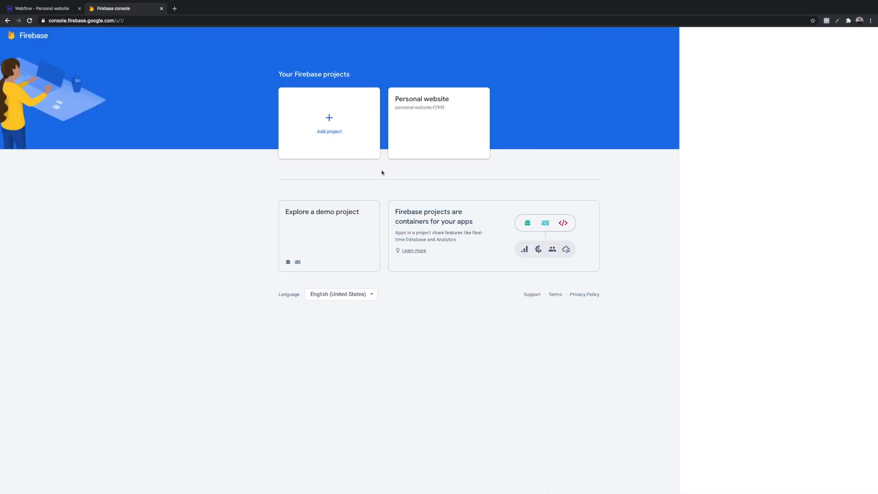
{"action": "left_click", "coordinate": [328, 236]}
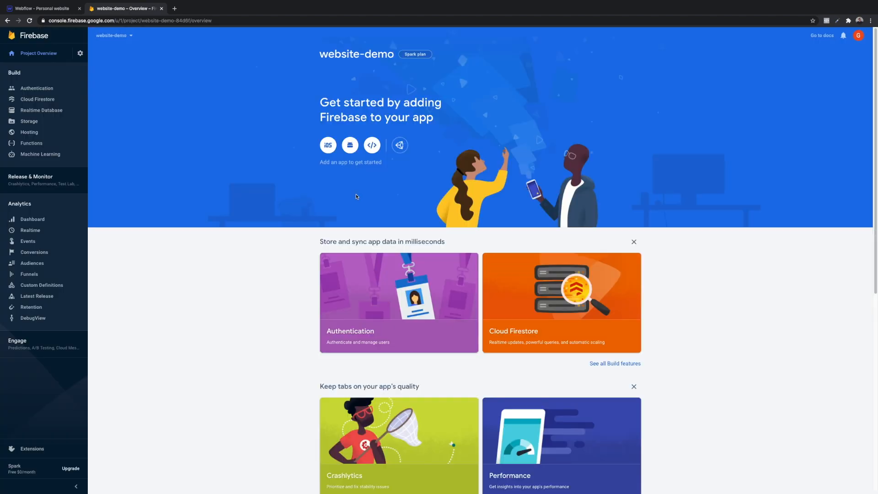
{"action": "mouse_move", "coordinate": [96, 41]}
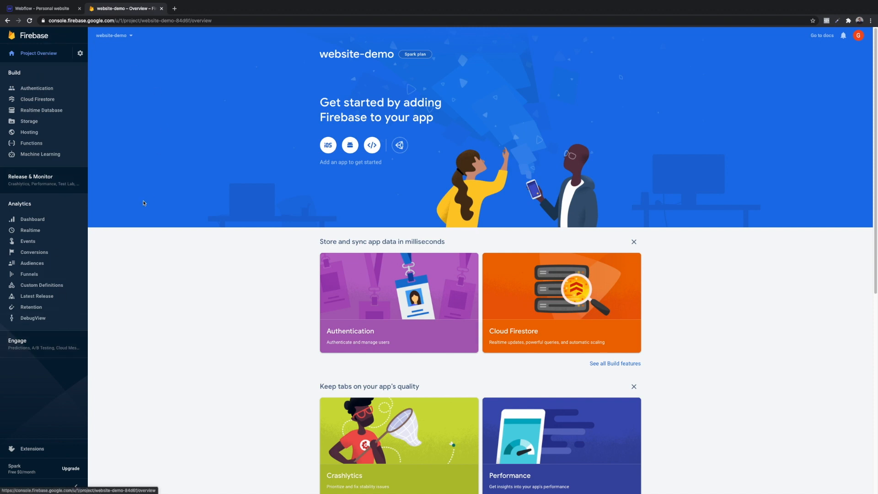
{"action": "mouse_move", "coordinate": [30, 132]}
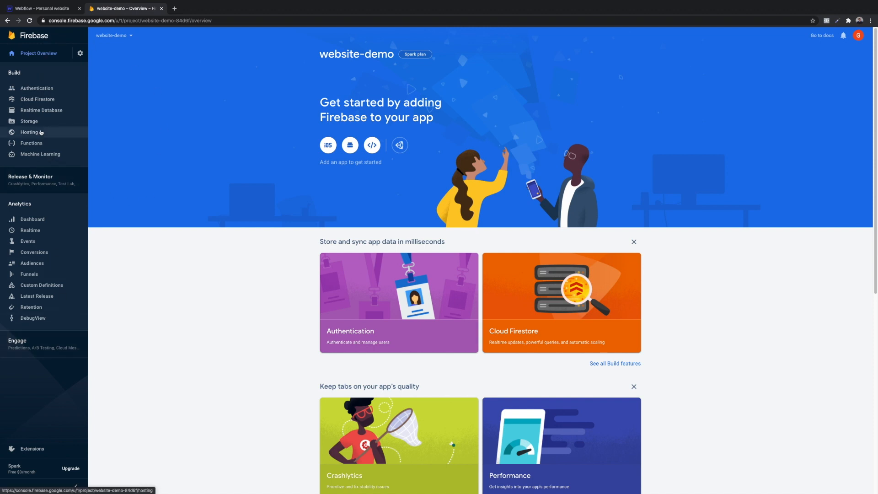
{"action": "left_click", "coordinate": [29, 132]}
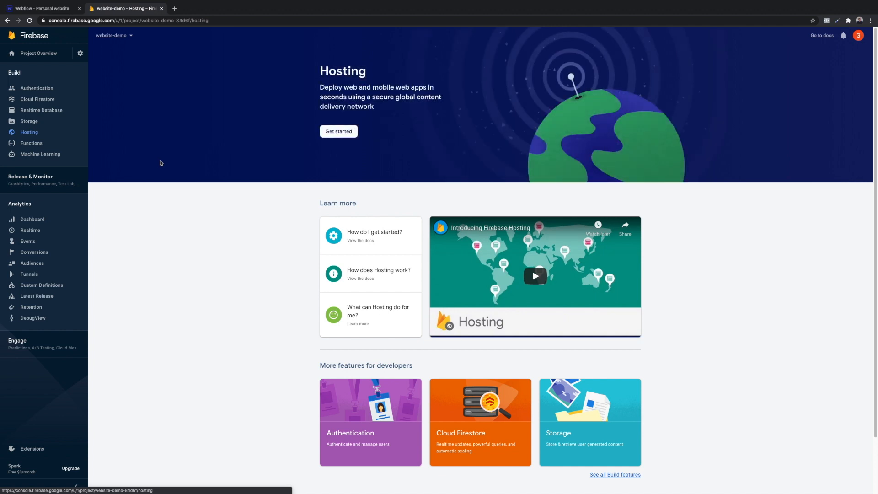
{"action": "mouse_move", "coordinate": [339, 131]}
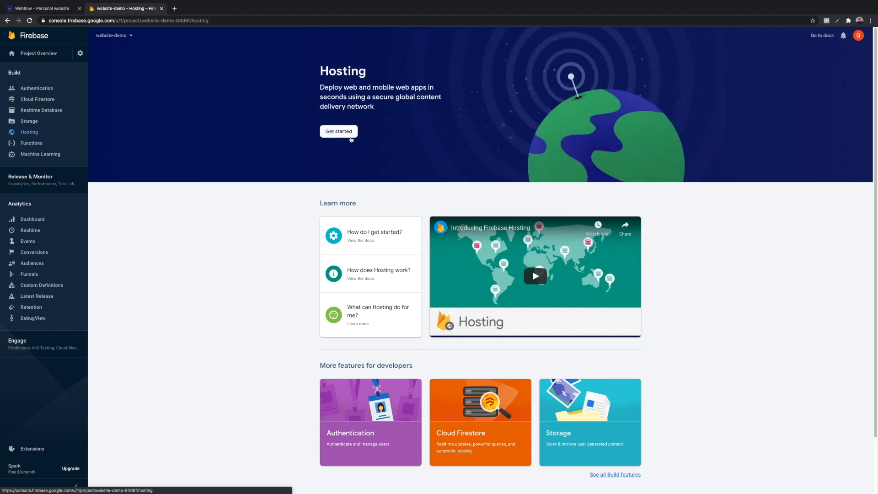
{"action": "left_click", "coordinate": [338, 131]}
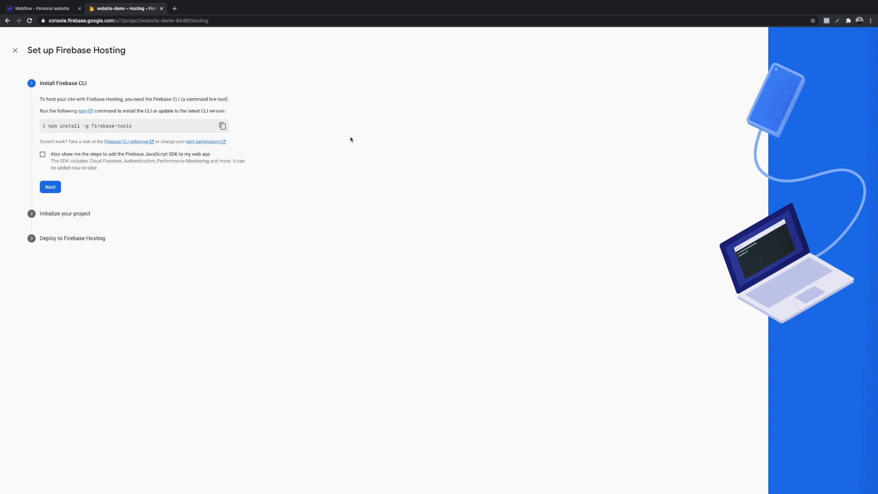
{"action": "mouse_move", "coordinate": [143, 138]}
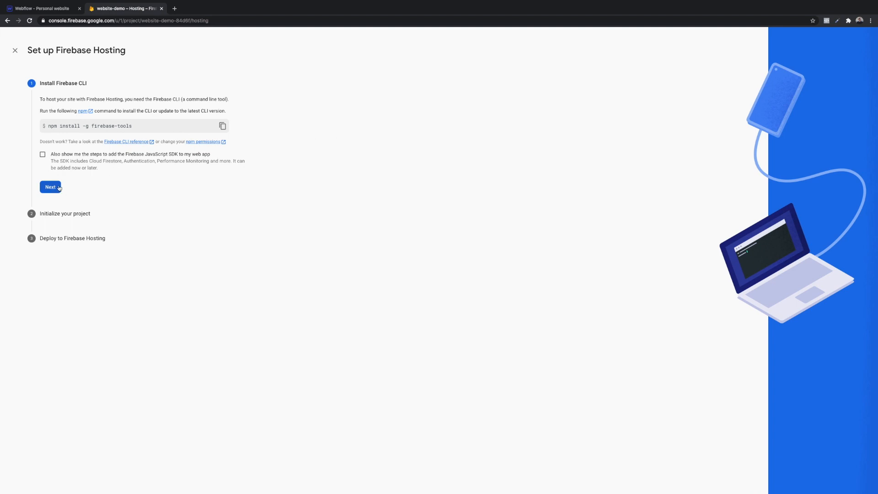
Step: Step through the Hosting wizard's install and deploy pages to reach the Hosting dashboard
{"action": "left_click", "coordinate": [49, 187]}
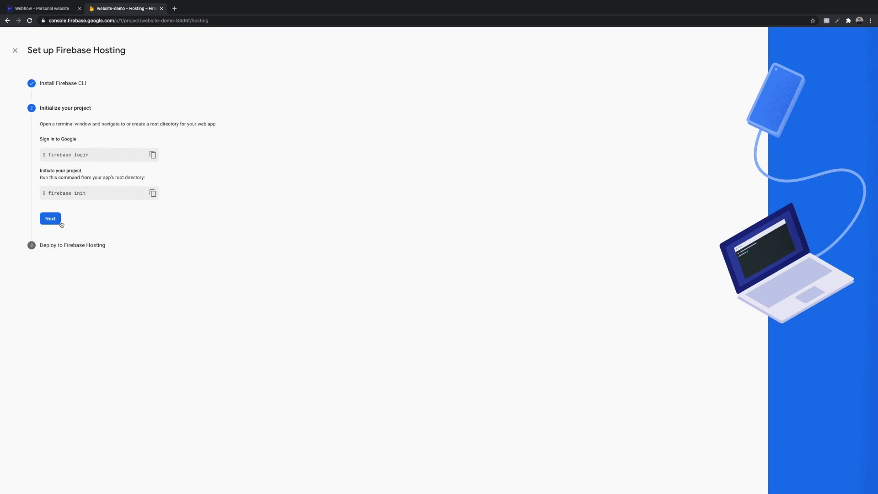
{"action": "left_click", "coordinate": [49, 218]}
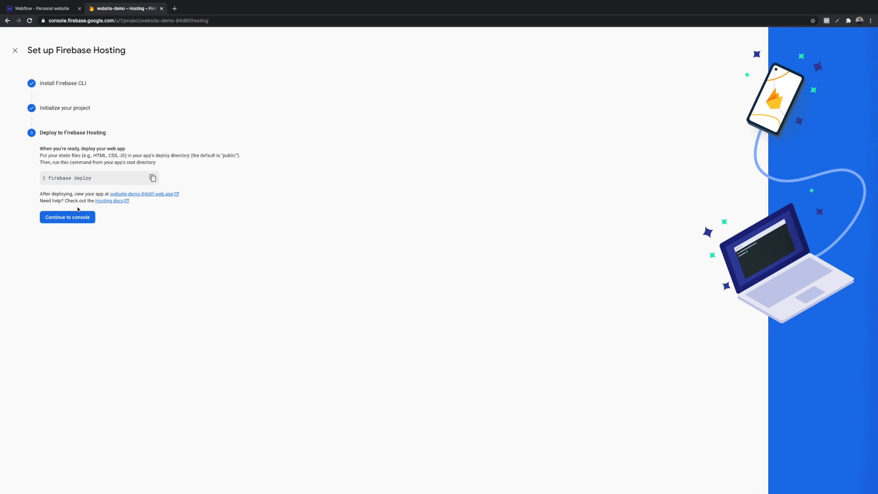
{"action": "left_click", "coordinate": [67, 217]}
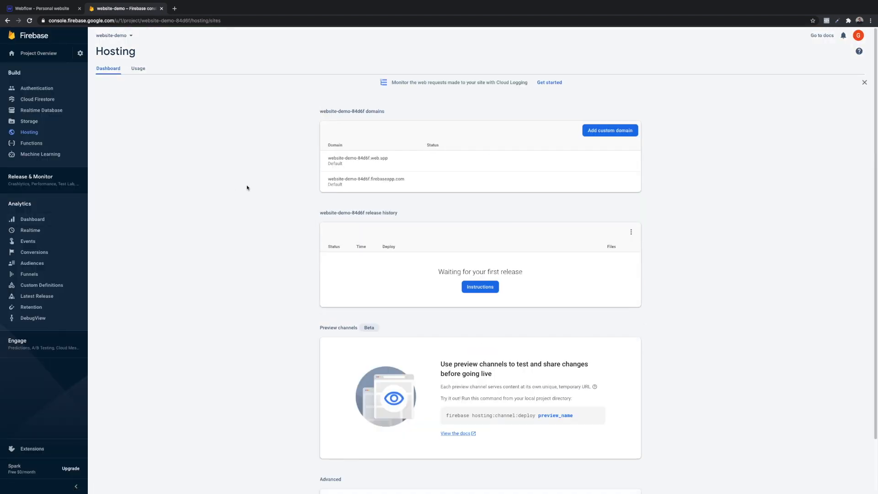
{"action": "mouse_move", "coordinate": [258, 210]}
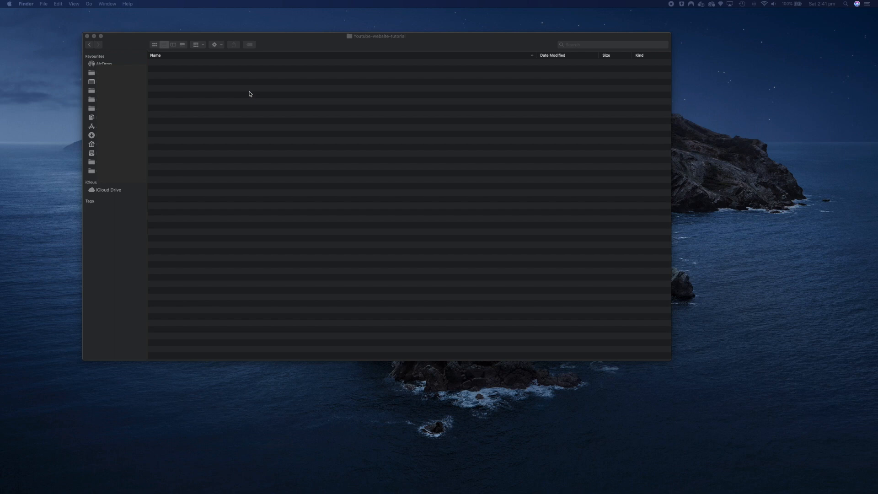
Step: Create a new folder named website in Youtube-website-tutorial and bring up its context menu
{"action": "right_click", "coordinate": [248, 94]}
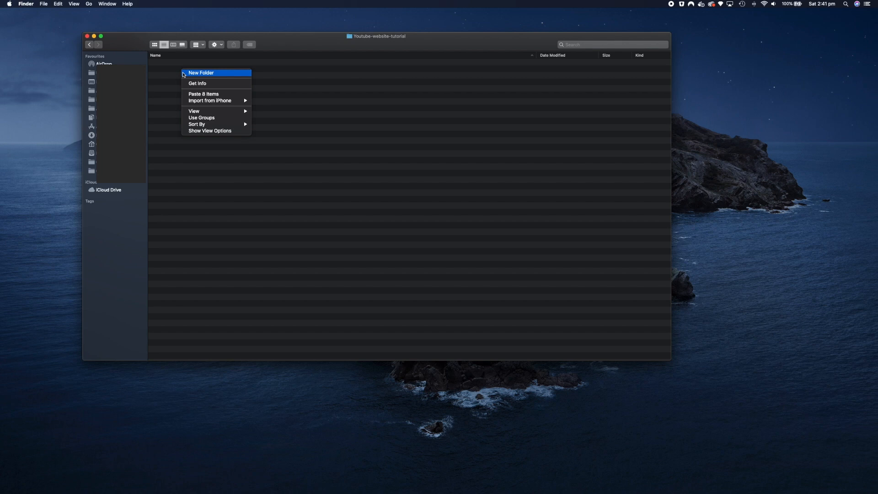
{"action": "left_click", "coordinate": [201, 73]}
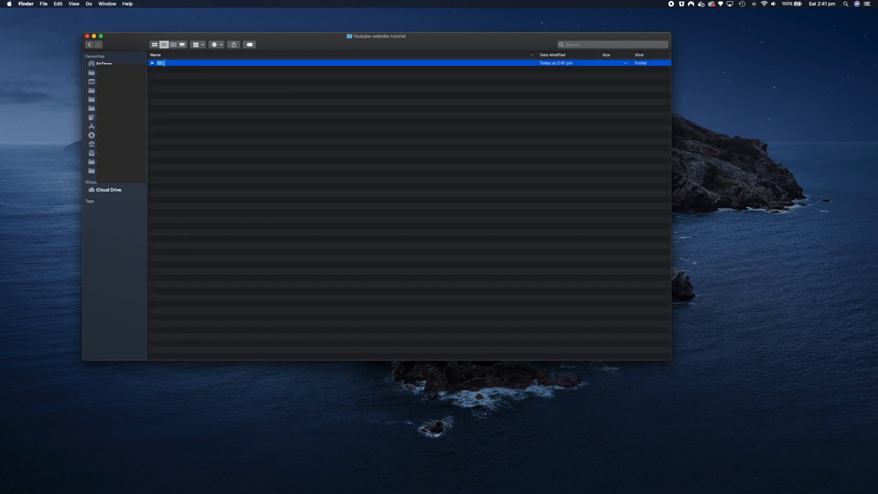
{"action": "type", "text": "website"}
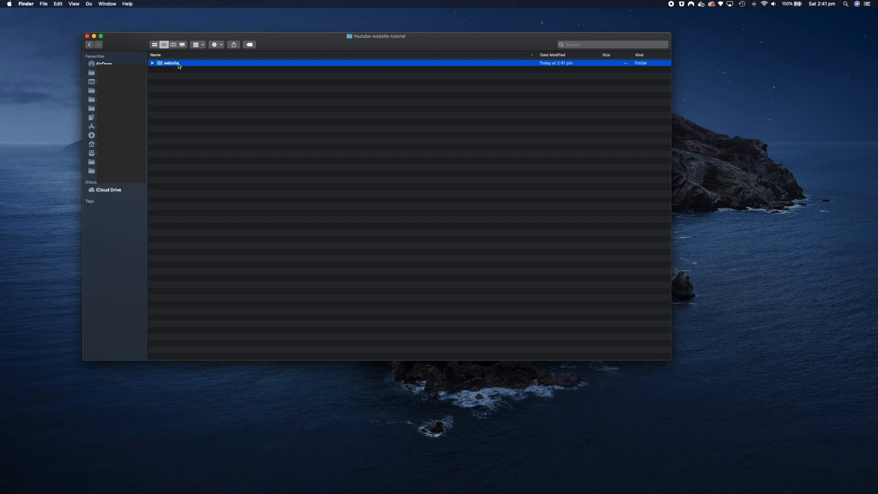
{"action": "right_click", "coordinate": [171, 63]}
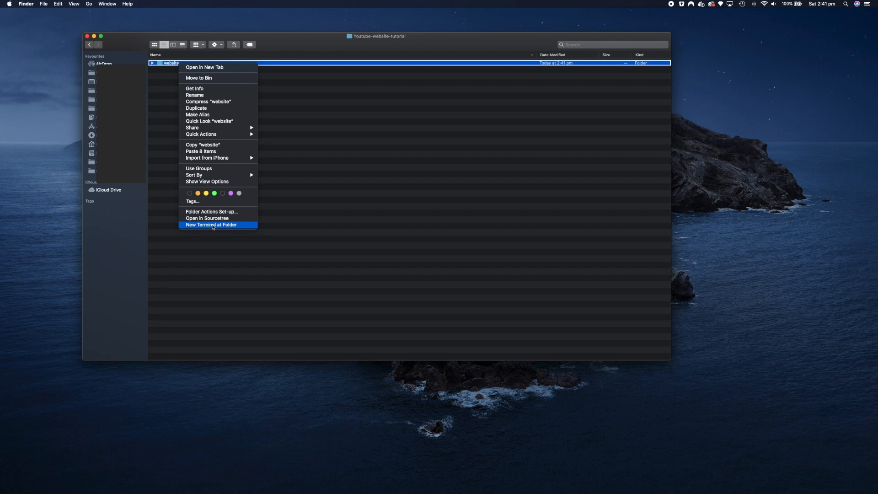
{"action": "mouse_move", "coordinate": [133, 62]}
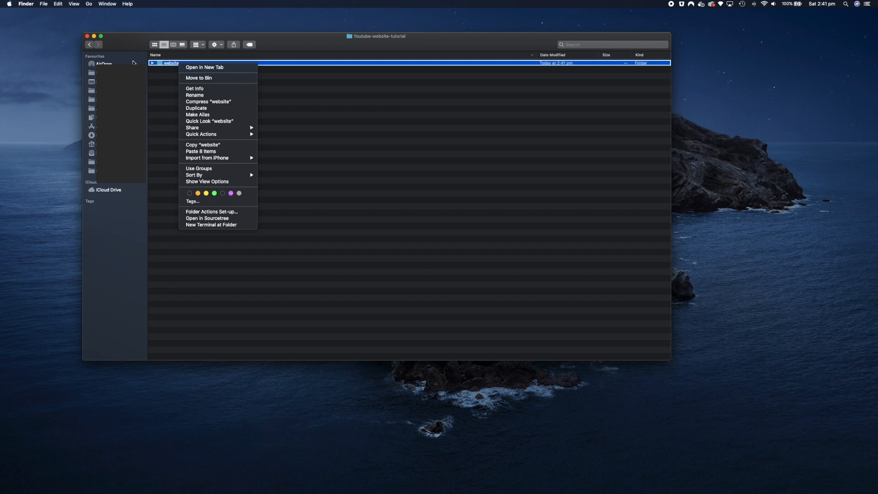
Step: Enable the New Terminal at Folder service under Keyboard Shortcuts > Services
{"action": "left_click", "coordinate": [25, 3]}
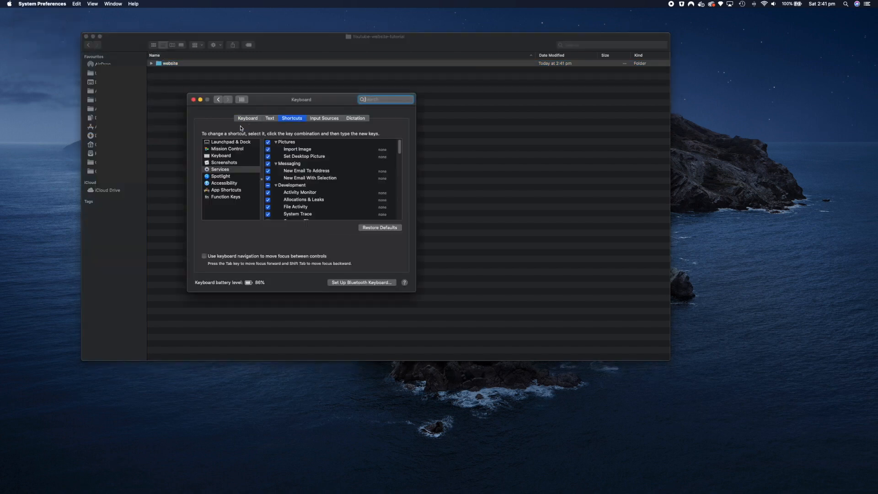
{"action": "scroll", "scroll_direction": "down", "scroll_amount": 3}
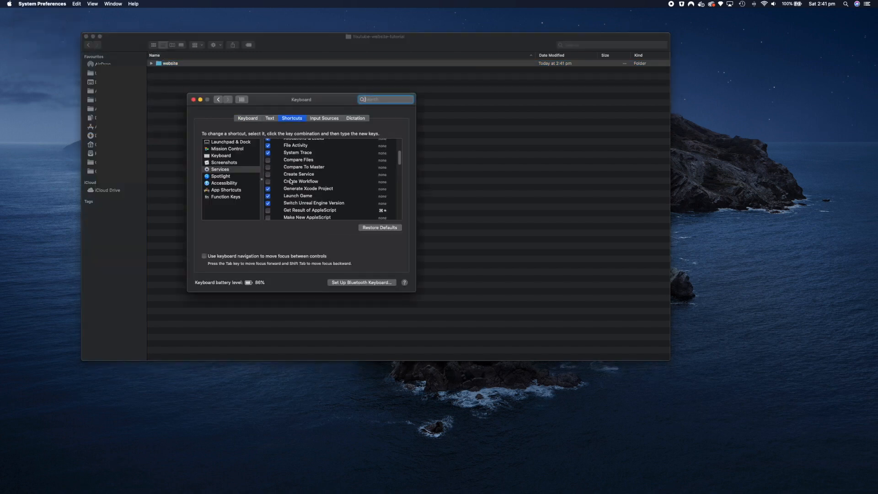
{"action": "scroll", "scroll_direction": "down", "scroll_amount": 3}
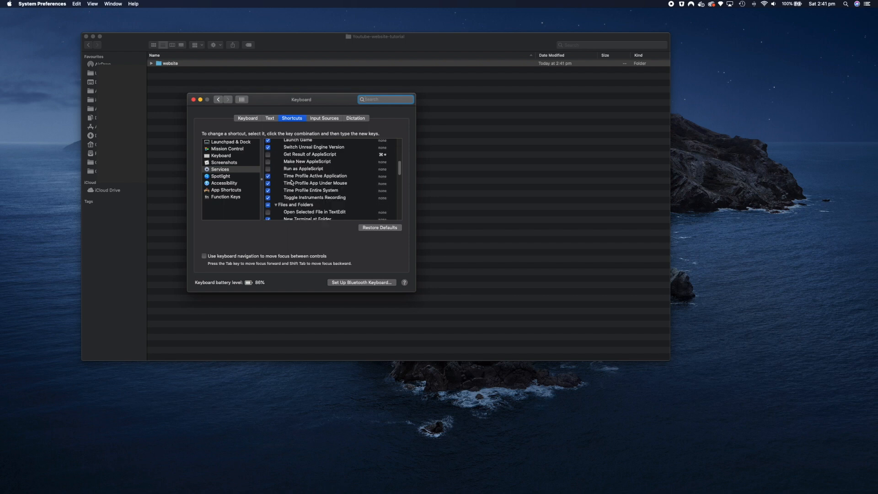
{"action": "scroll", "scroll_direction": "down", "scroll_amount": 3}
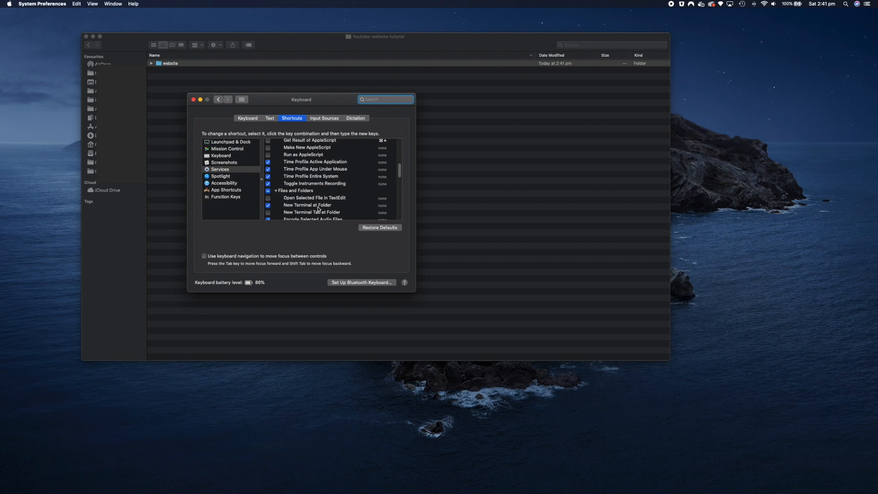
{"action": "mouse_move", "coordinate": [312, 211]}
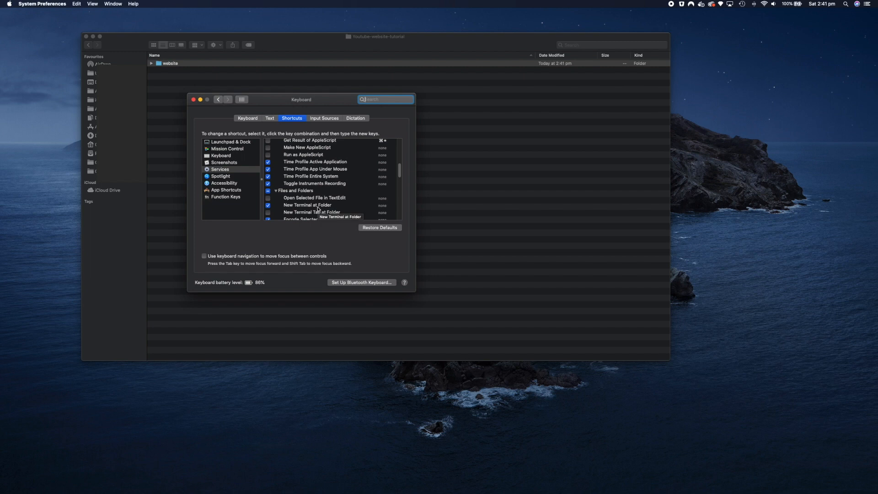
{"action": "left_click", "coordinate": [307, 205]}
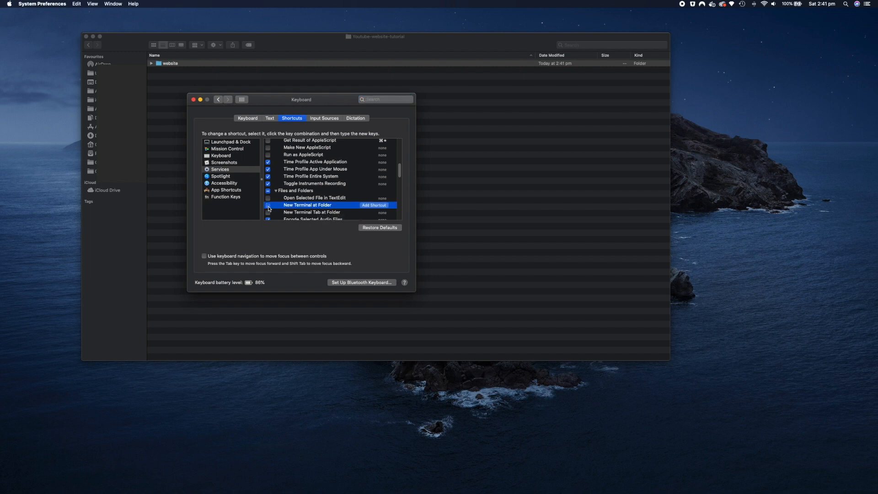
{"action": "left_click", "coordinate": [269, 205]}
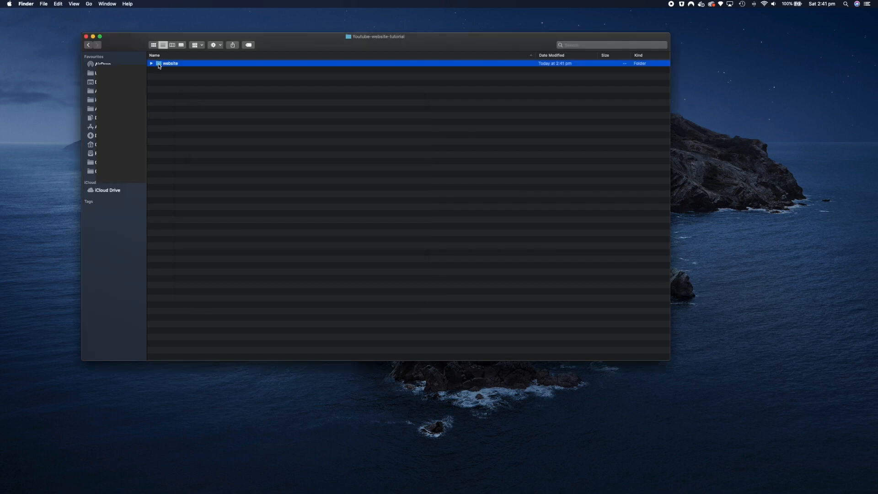
Step: Use New Terminal at Folder on the website folder to get a Terminal session there
{"action": "right_click", "coordinate": [170, 63]}
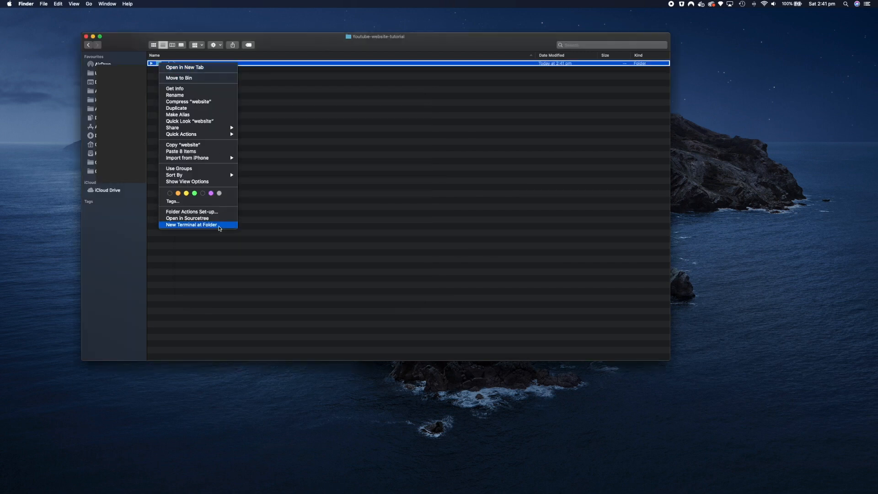
{"action": "left_click", "coordinate": [190, 225]}
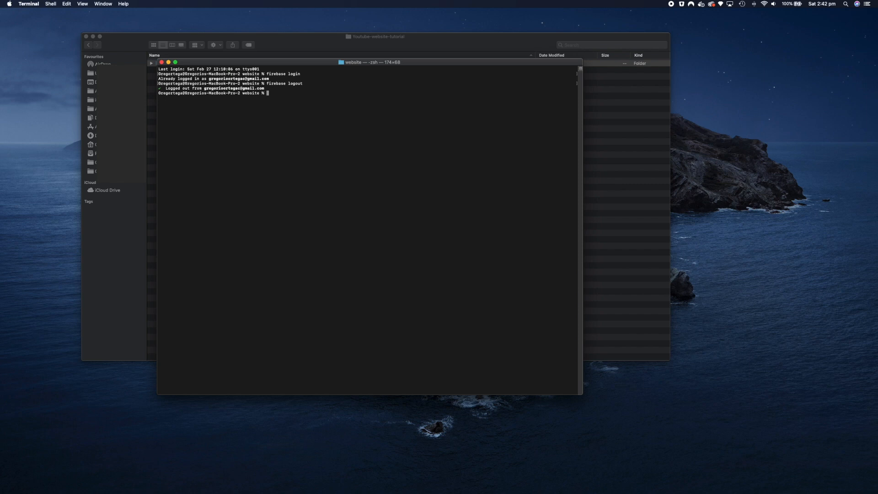
Step: Run firebase login and allow Firebase CLI access on the Google sign-in page
{"action": "type", "text": "firebase login"}
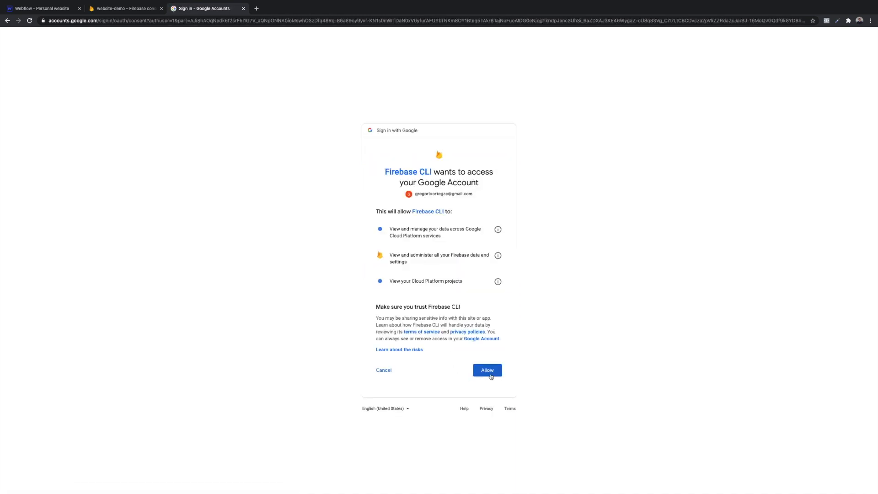
{"action": "left_click", "coordinate": [487, 371]}
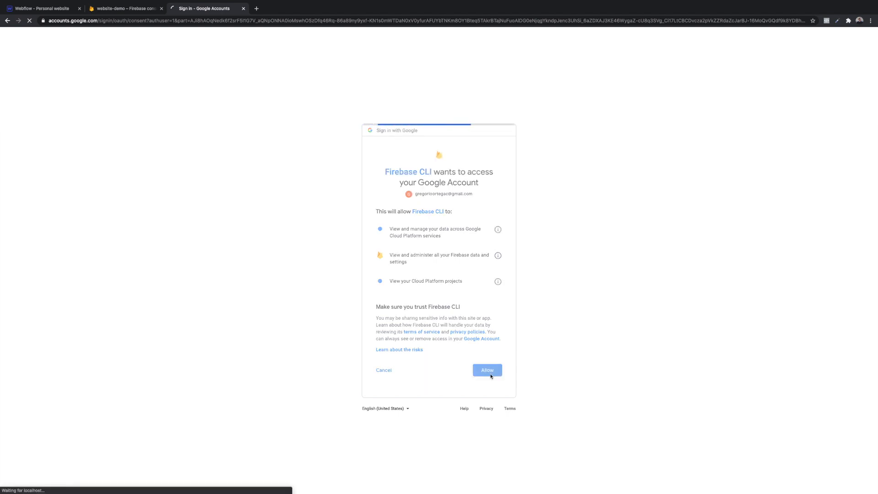
{"action": "left_click", "coordinate": [486, 370]}
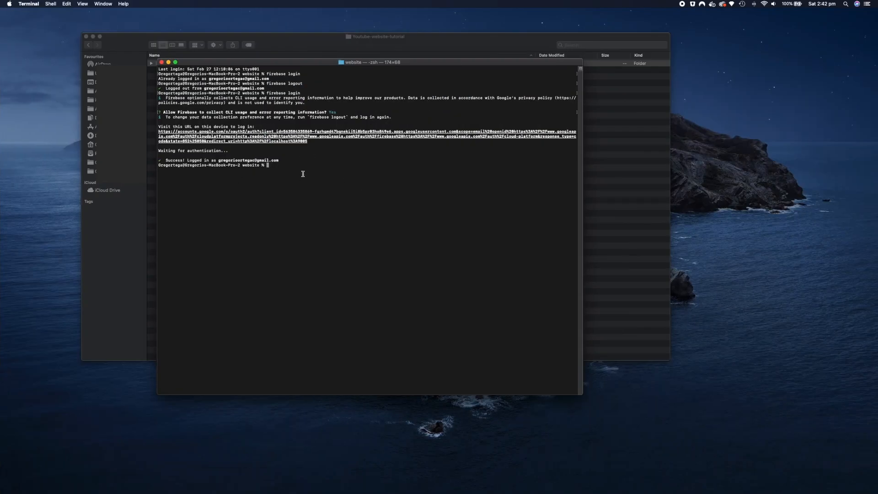
{"action": "mouse_move", "coordinate": [293, 175]}
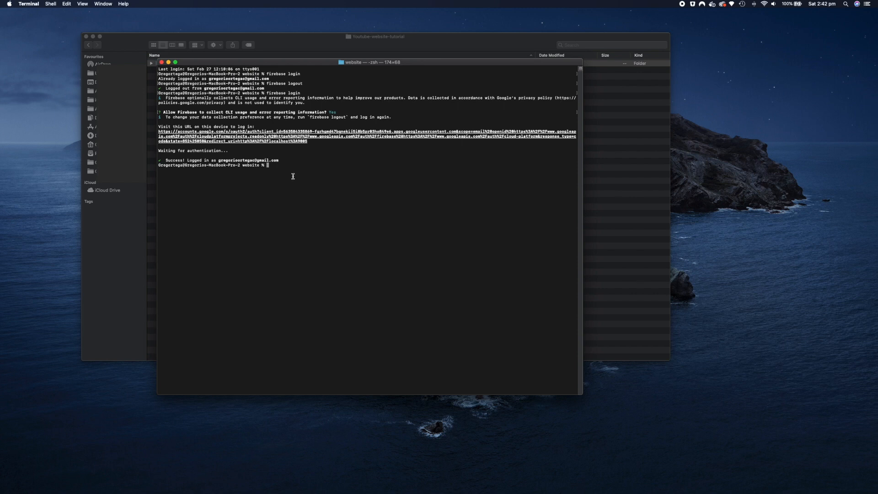
Step: Run firebase init, select the Hosting feature and the existing website-demo project
{"action": "type", "text": "firebase init"}
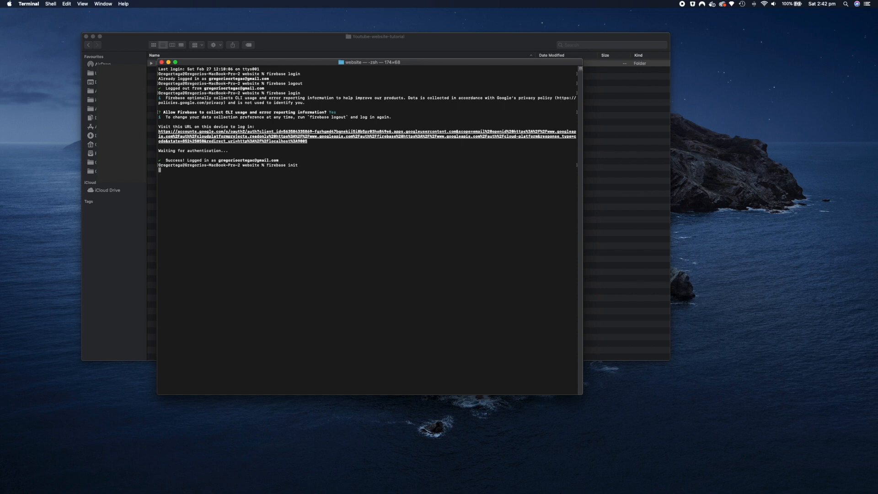
{"action": "key", "text": "Return"}
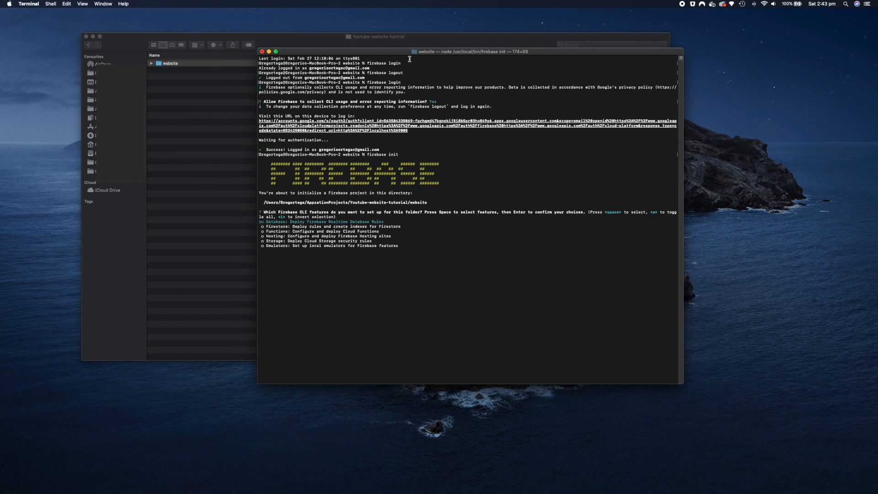
{"action": "mouse_move", "coordinate": [341, 211]}
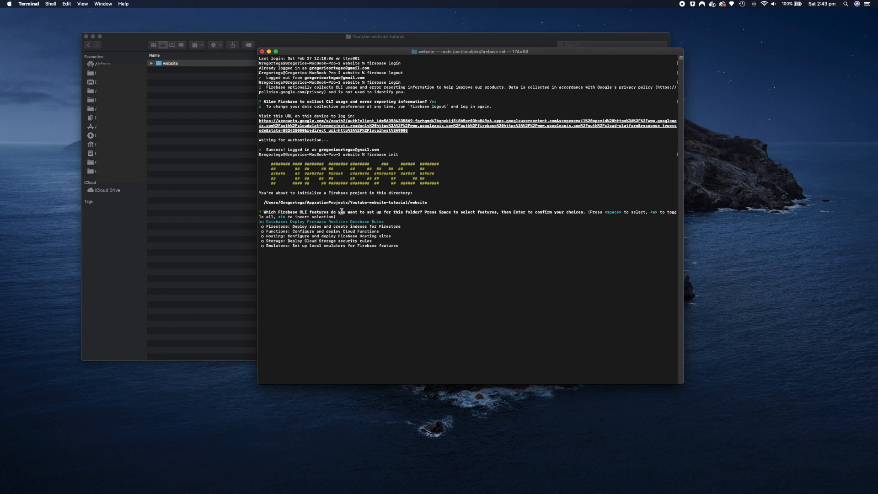
{"action": "mouse_move", "coordinate": [446, 234]}
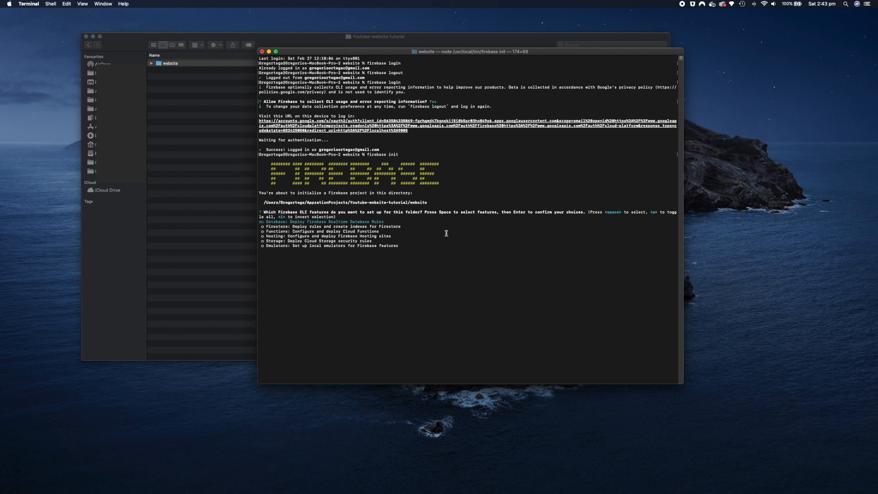
{"action": "key", "text": "Down"}
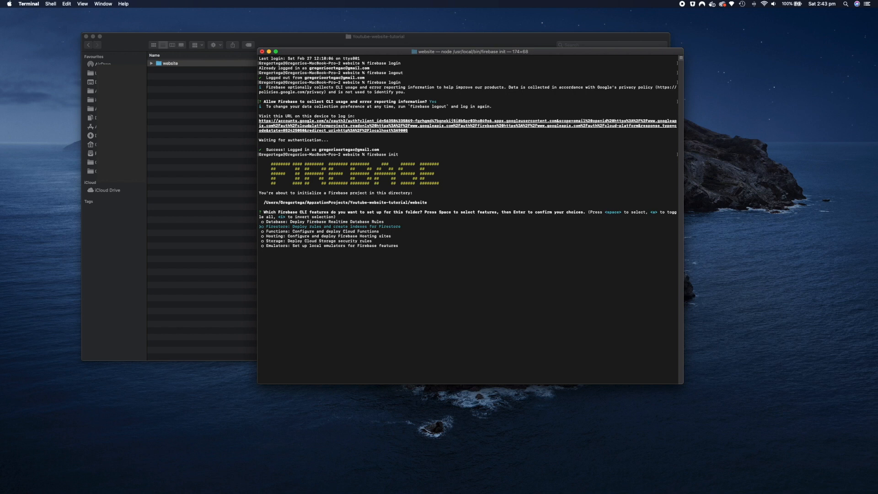
{"action": "key", "text": "Down"}
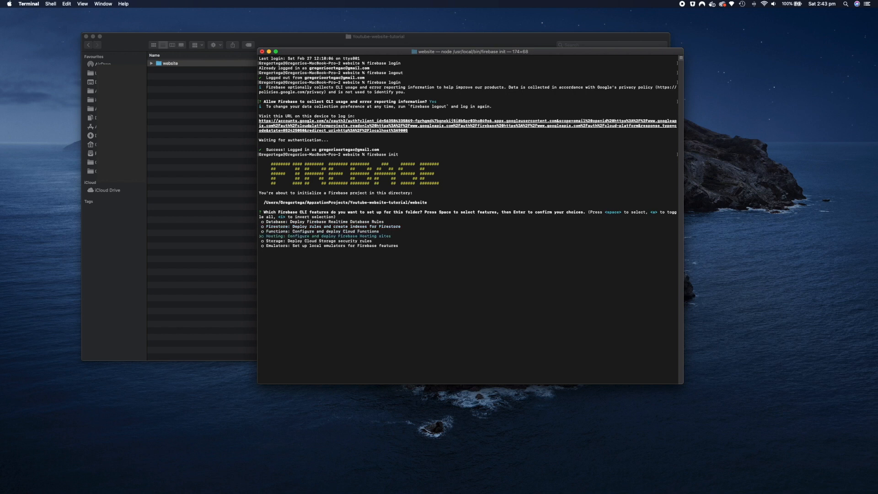
{"action": "key", "text": "down"}
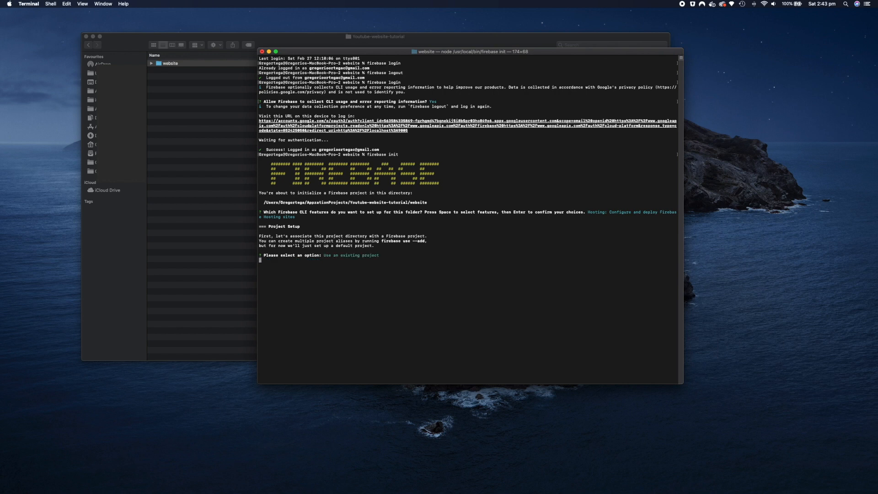
{"action": "key", "text": "Return"}
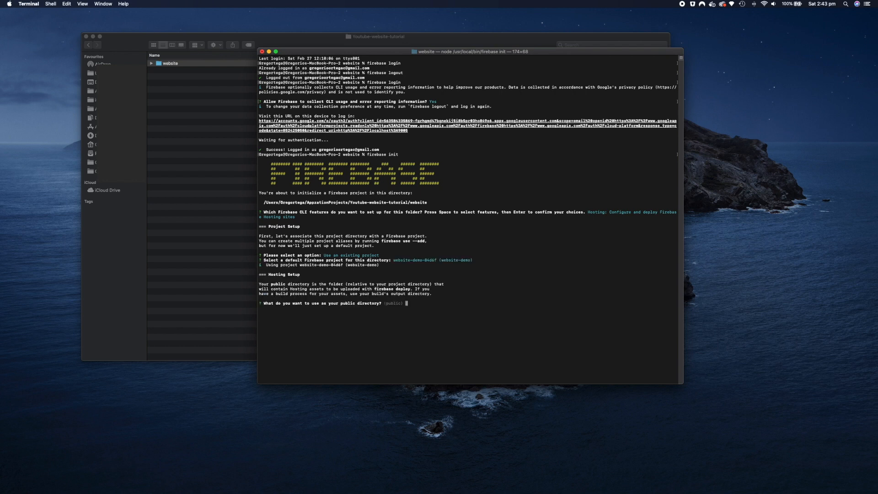
{"action": "mouse_move", "coordinate": [446, 235]}
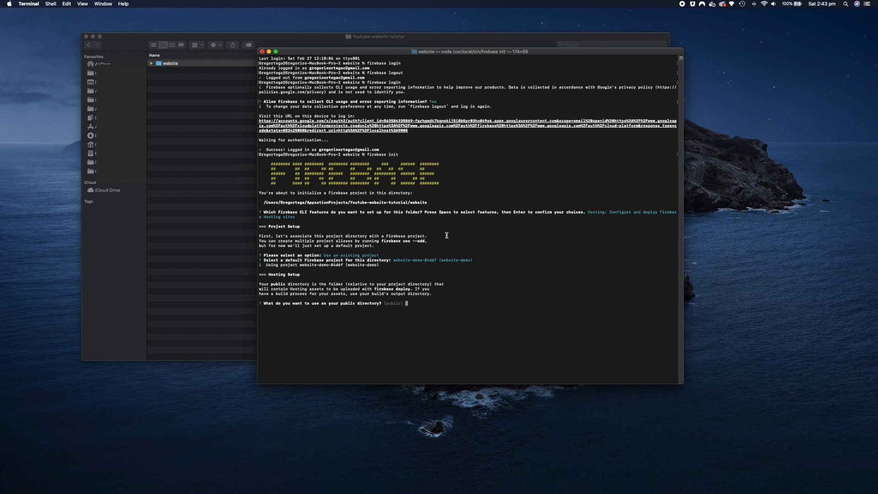
{"action": "mouse_move", "coordinate": [408, 306]}
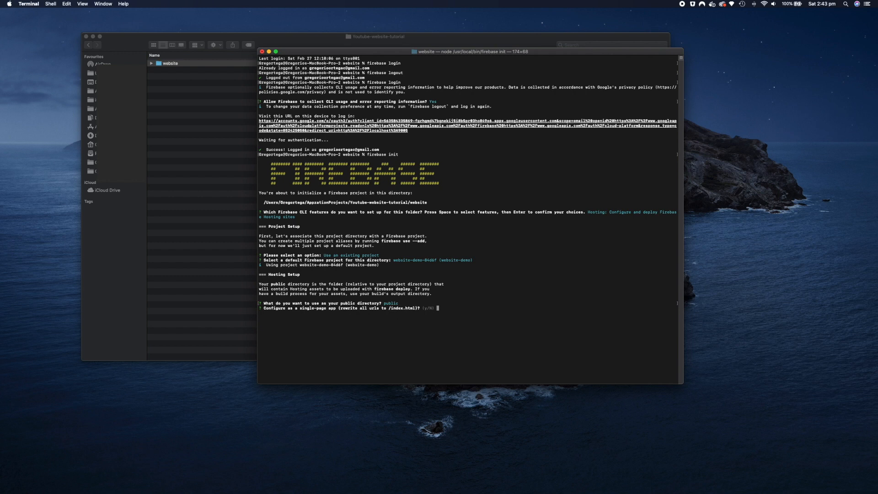
Step: Accept the public directory and answer y to configure single-page app rewrites
{"action": "type", "text": "y"}
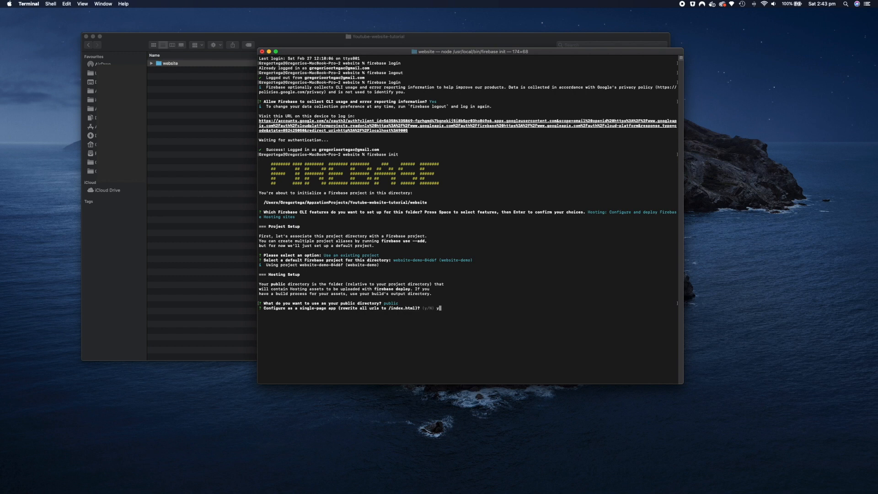
{"action": "key", "text": "Return"}
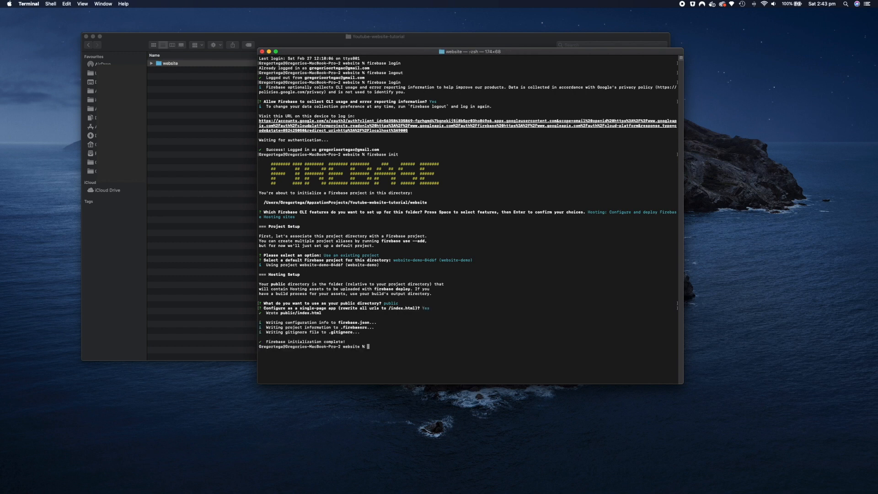
{"action": "mouse_move", "coordinate": [299, 53]}
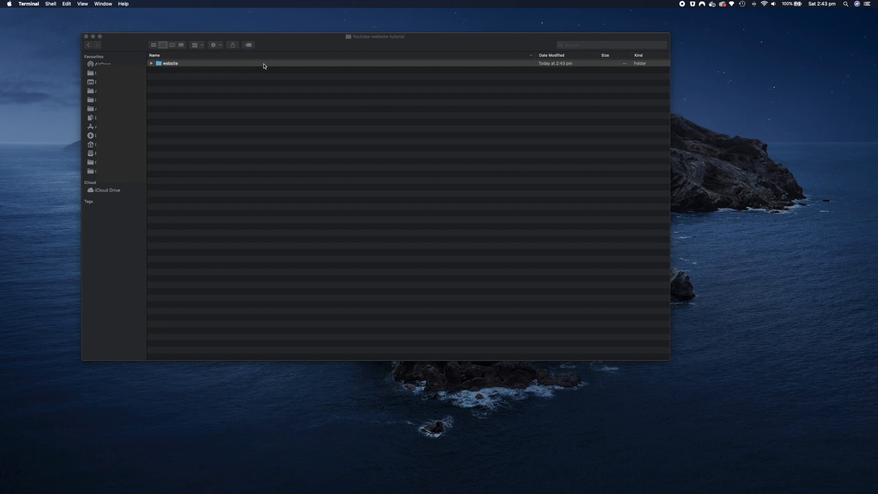
Step: Expand the website and public folders and load public/index.html in the browser
{"action": "left_click", "coordinate": [151, 63]}
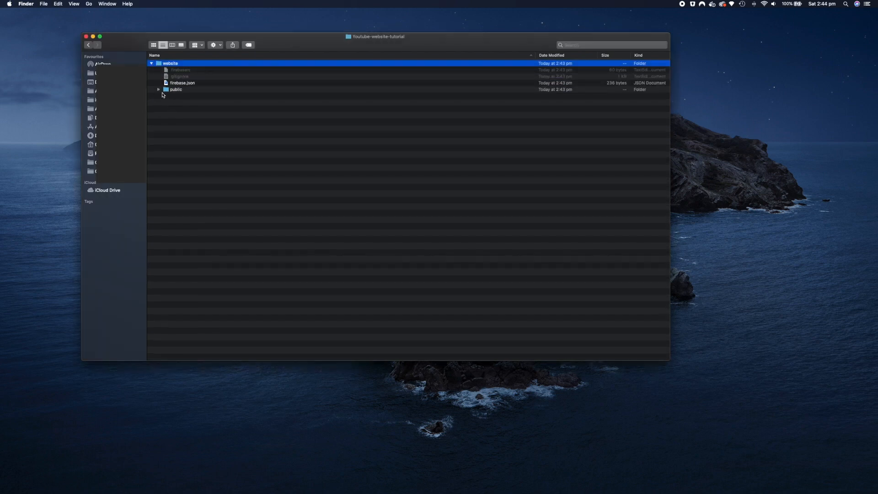
{"action": "left_click", "coordinate": [158, 89]}
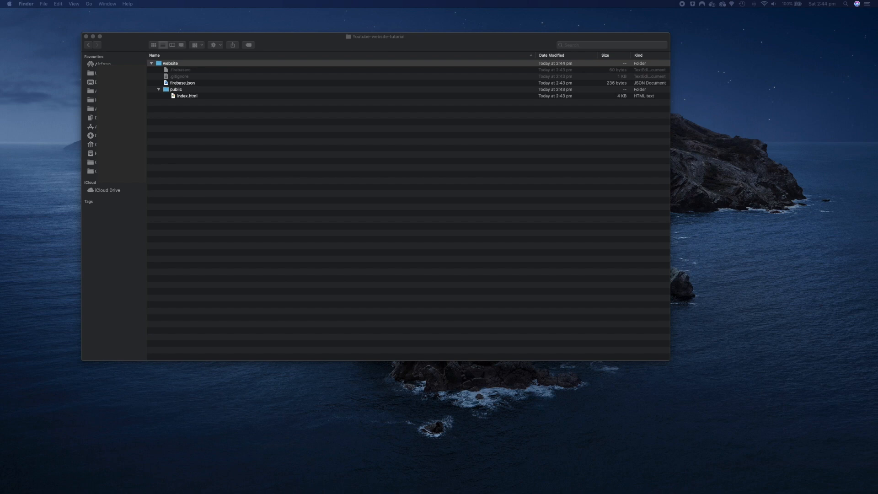
{"action": "left_click", "coordinate": [103, 64]}
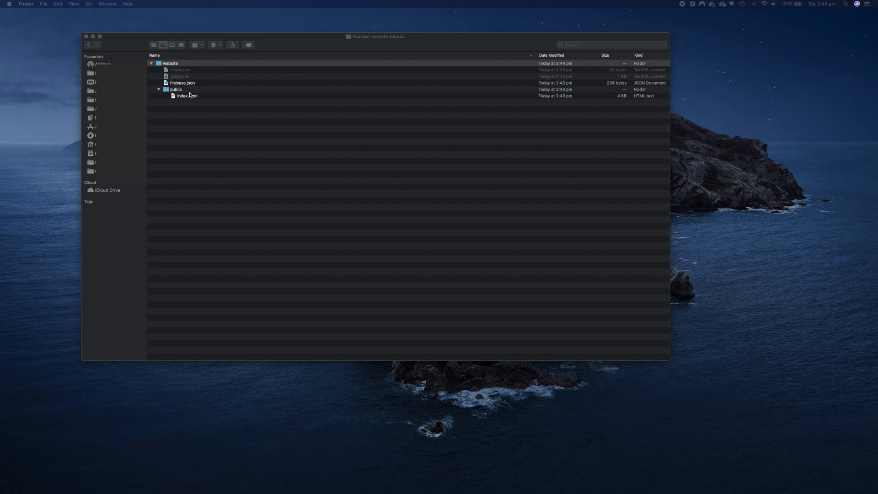
{"action": "left_click", "coordinate": [158, 89]}
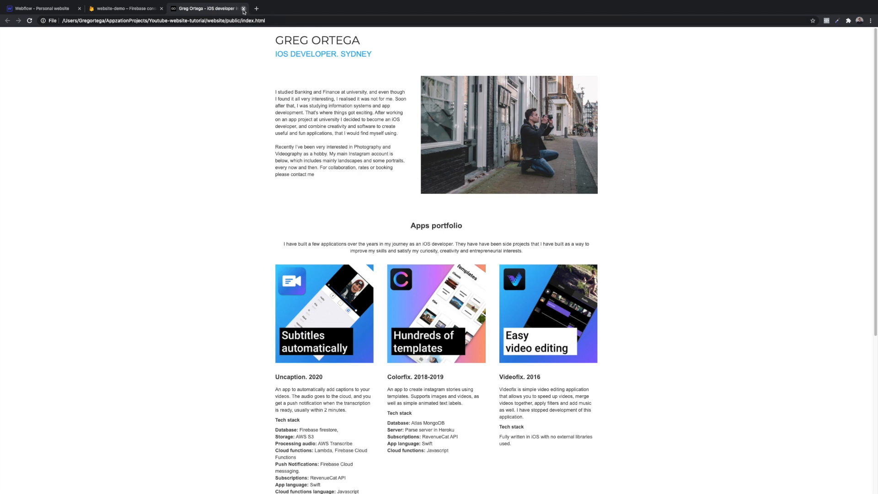
Step: Close the local site tab and run firebase deploy in Terminal
{"action": "left_click", "coordinate": [244, 8]}
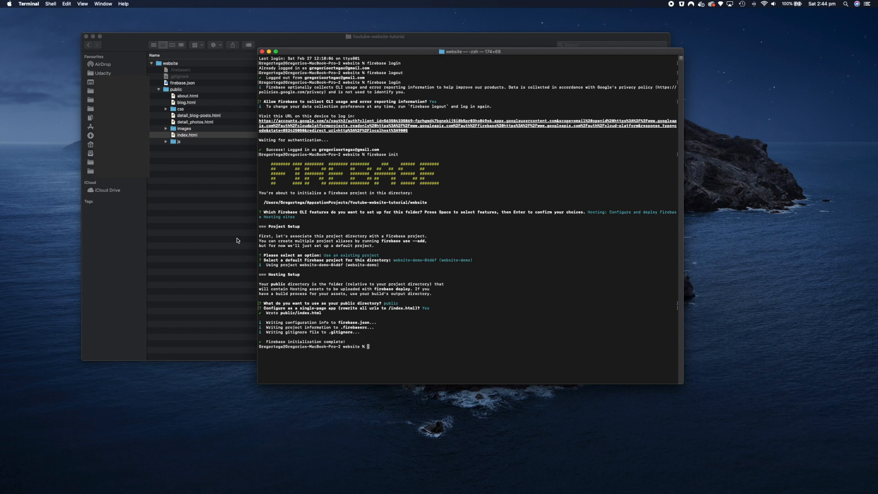
{"action": "mouse_move", "coordinate": [375, 349]}
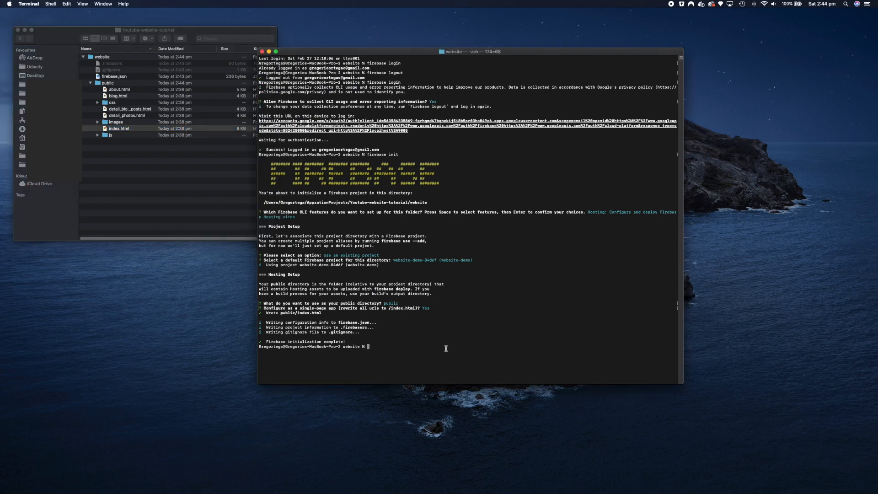
{"action": "mouse_move", "coordinate": [422, 348]}
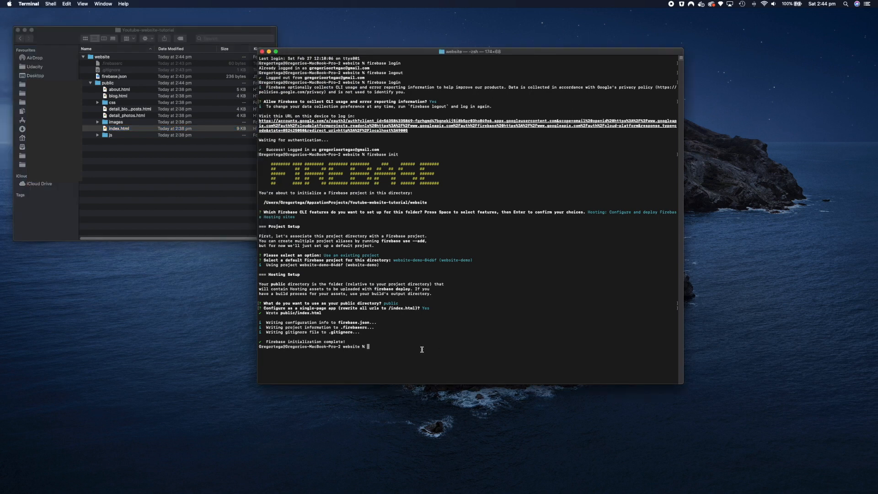
{"action": "type", "text": "firebase de"}
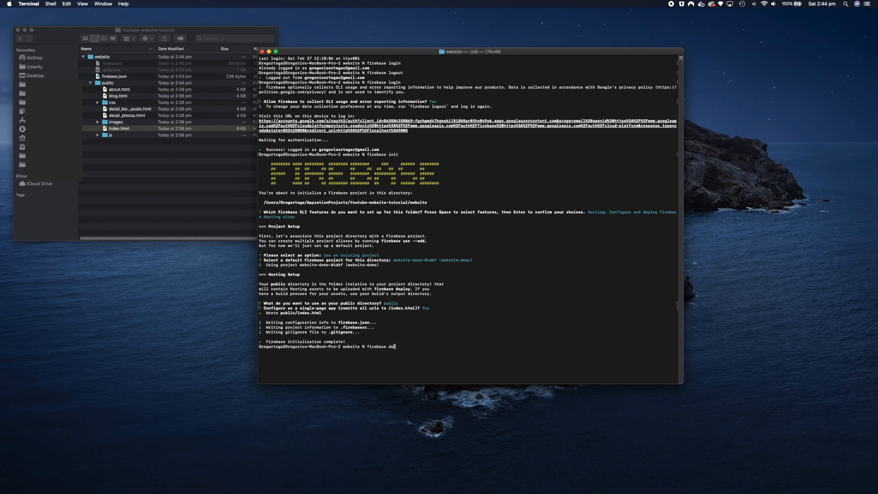
{"action": "type", "text": "ploy"}
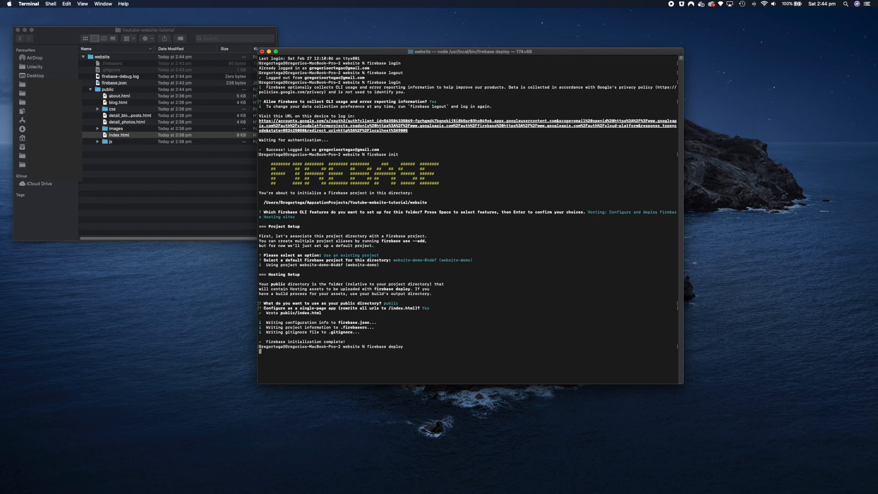
{"action": "key", "text": "Return"}
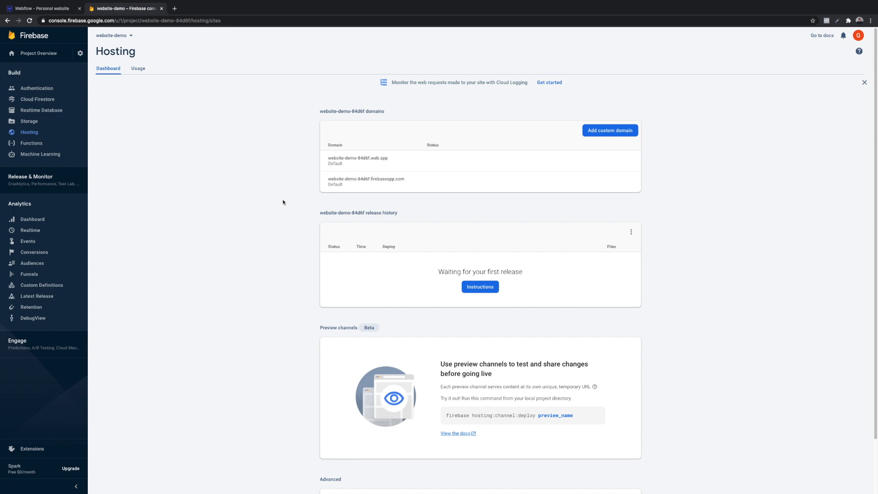
Step: Reload release history, view the live site at its firebaseapp.com URL, return to Hosting
{"action": "left_click", "coordinate": [30, 20]}
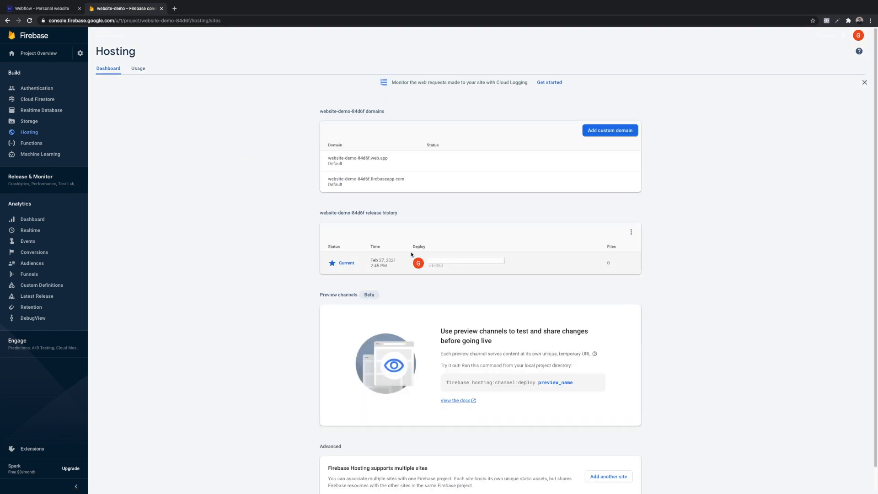
{"action": "mouse_move", "coordinate": [358, 158]}
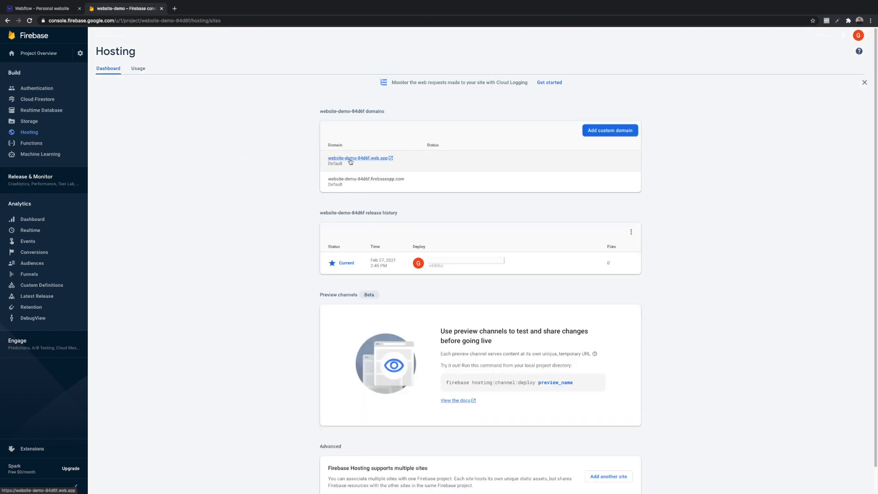
{"action": "left_click", "coordinate": [357, 158]}
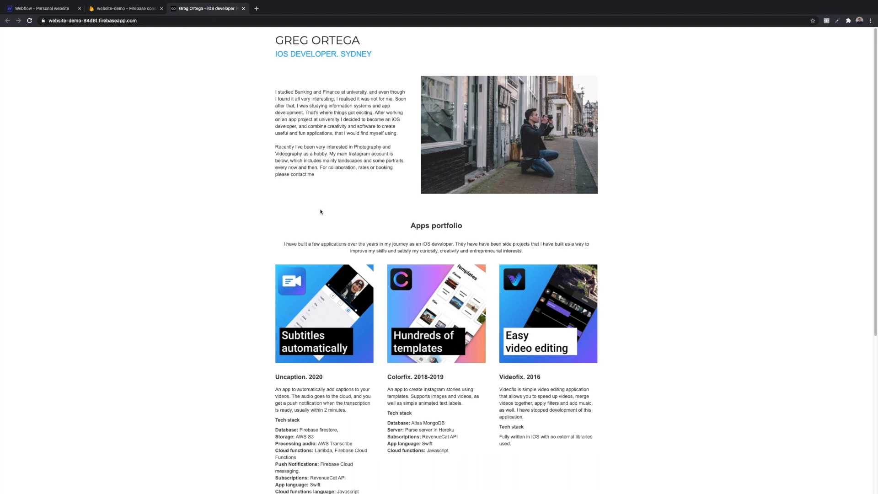
{"action": "mouse_move", "coordinate": [140, 10]}
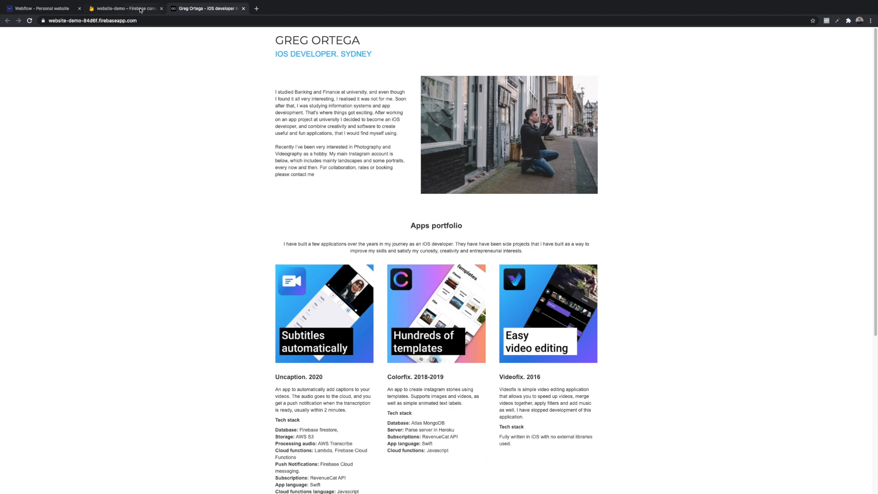
{"action": "left_click", "coordinate": [123, 8]}
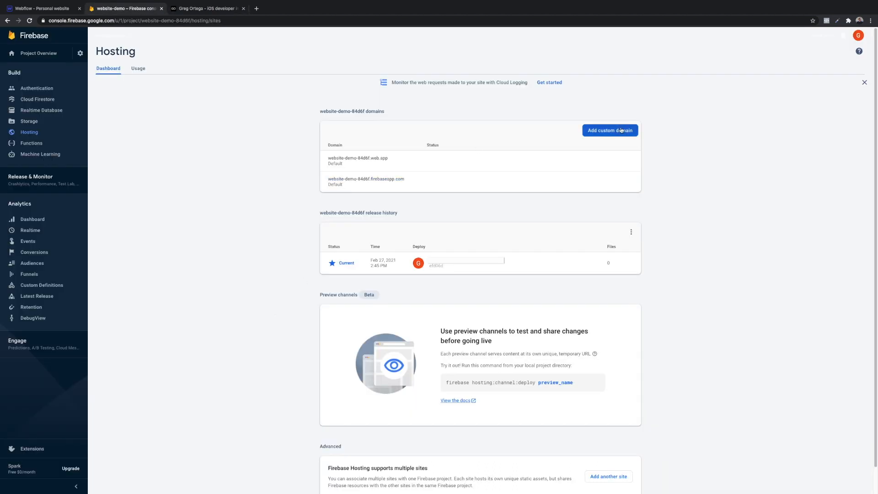
{"action": "left_click", "coordinate": [610, 130]}
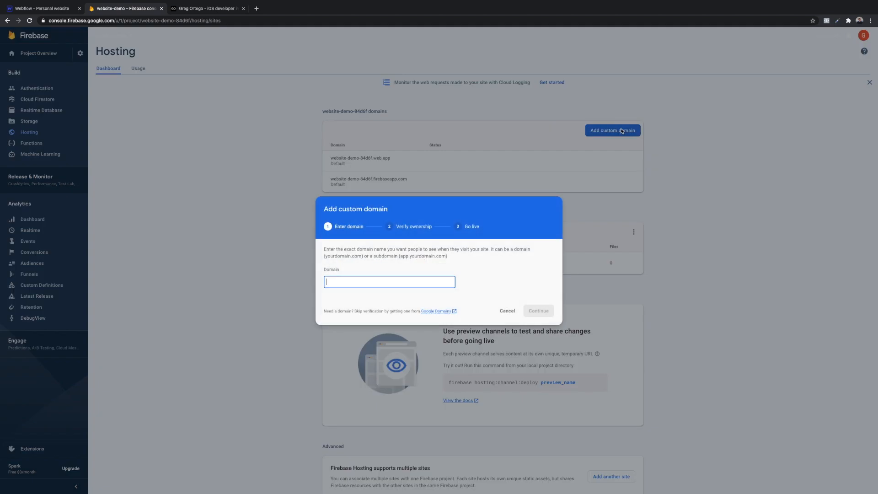
{"action": "mouse_move", "coordinate": [389, 291]}
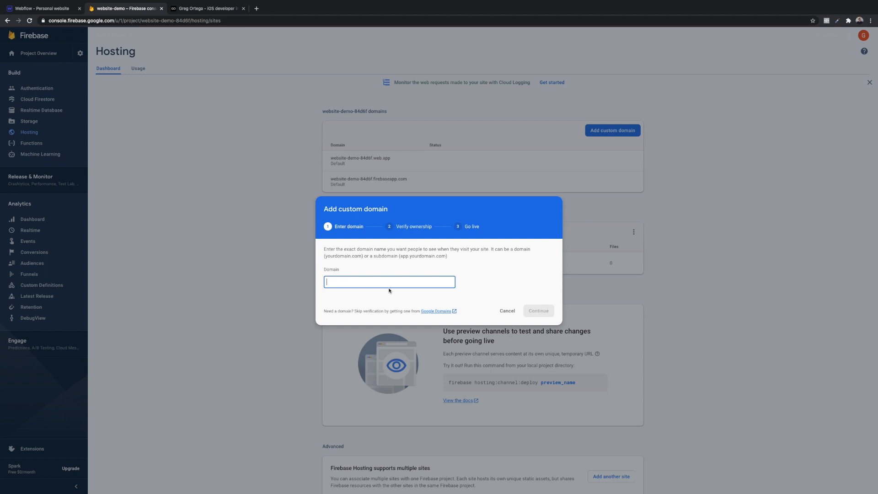
{"action": "type", "text": "www.greg"}
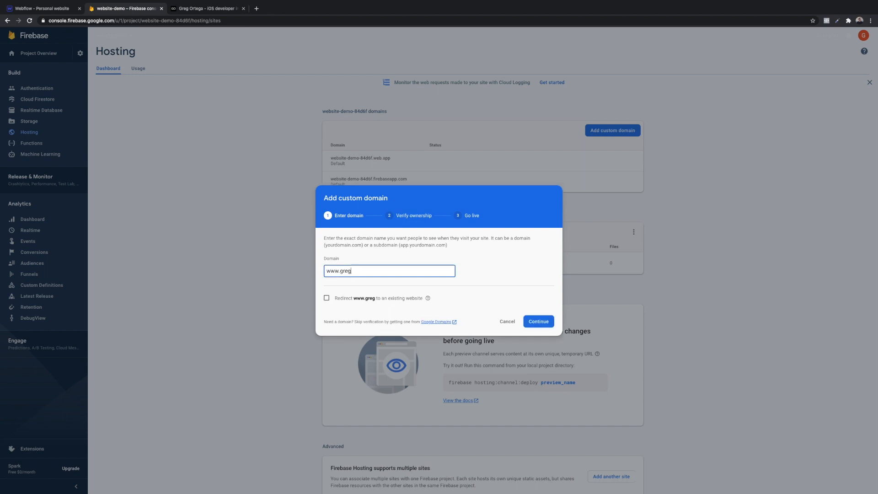
{"action": "type", "text": "ortega.com"}
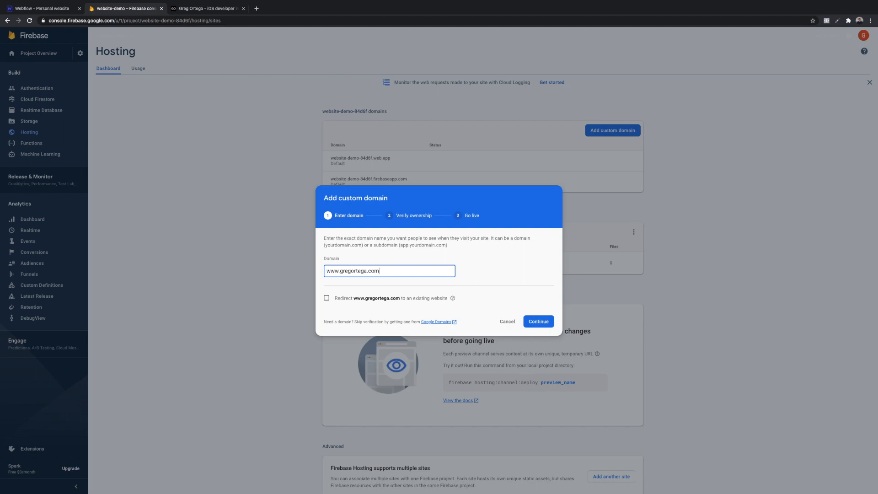